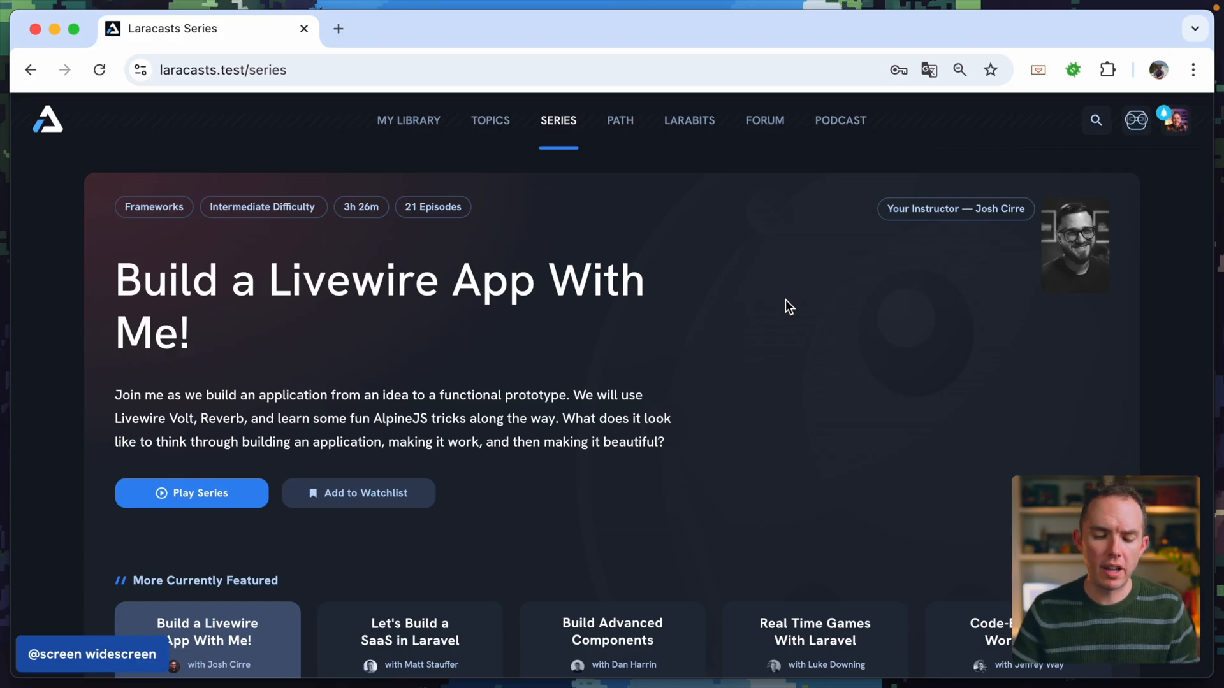
Step: In DevTools Network with the JS filter, reload the page and review scripts served from memory cache
key(F12)
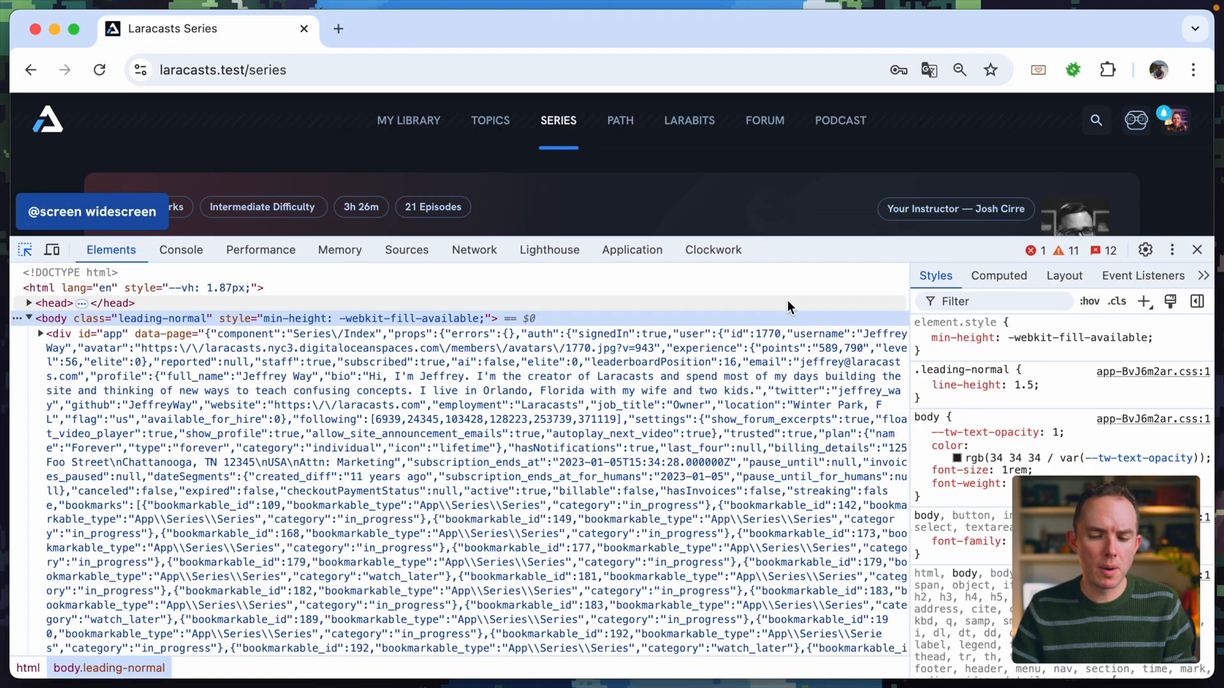
click(474, 250)
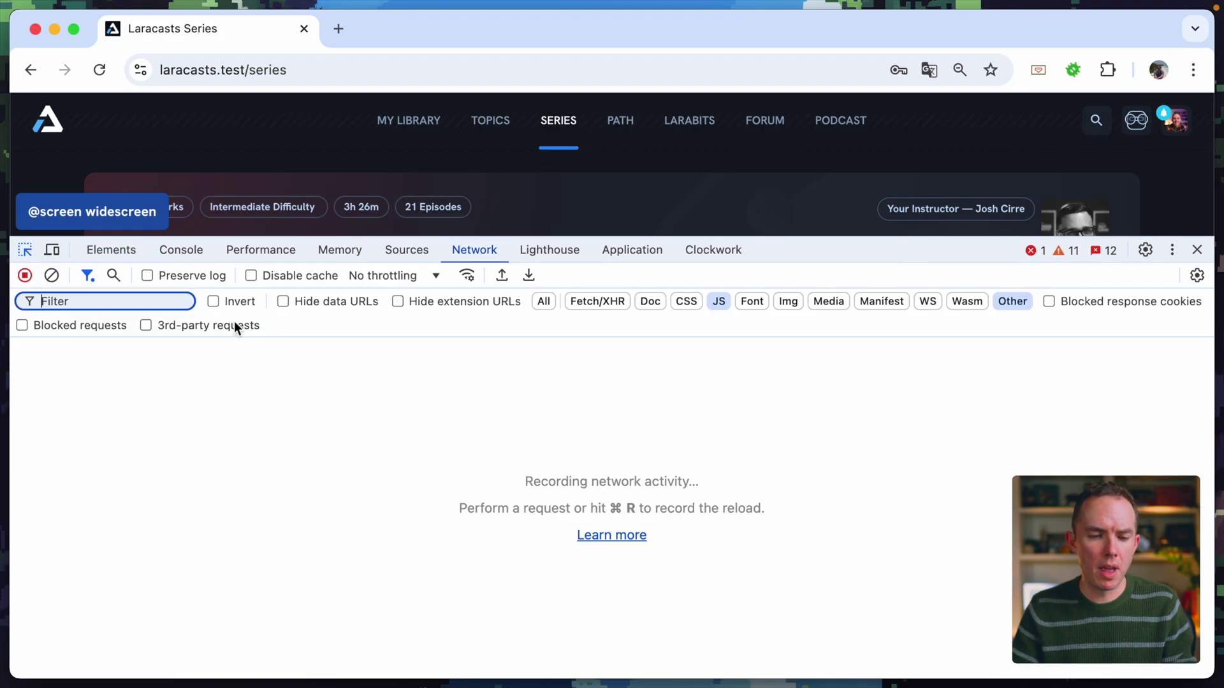
click(100, 68)
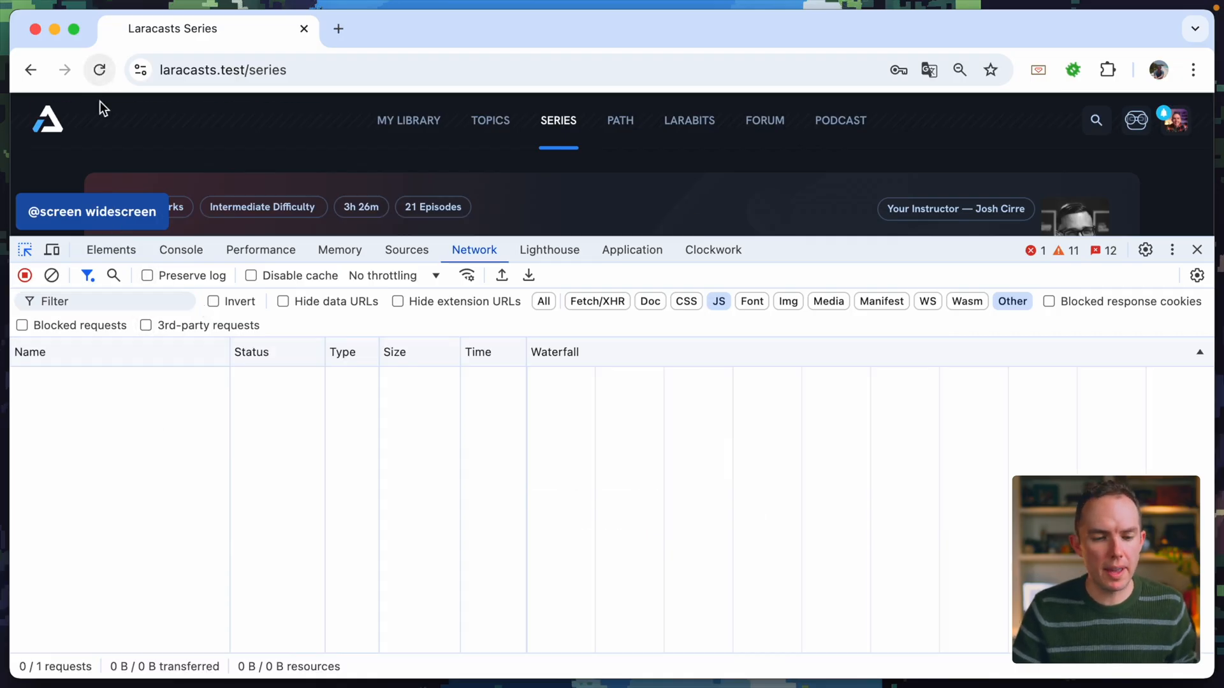
click(99, 69)
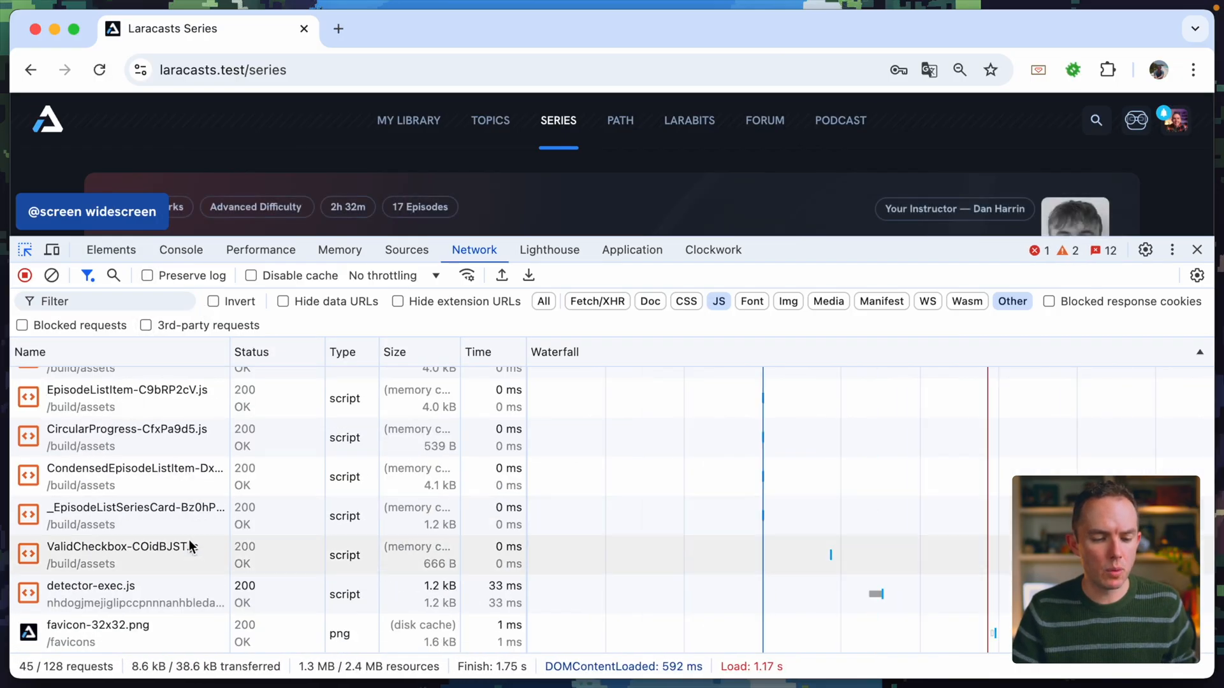
scroll(up, 3)
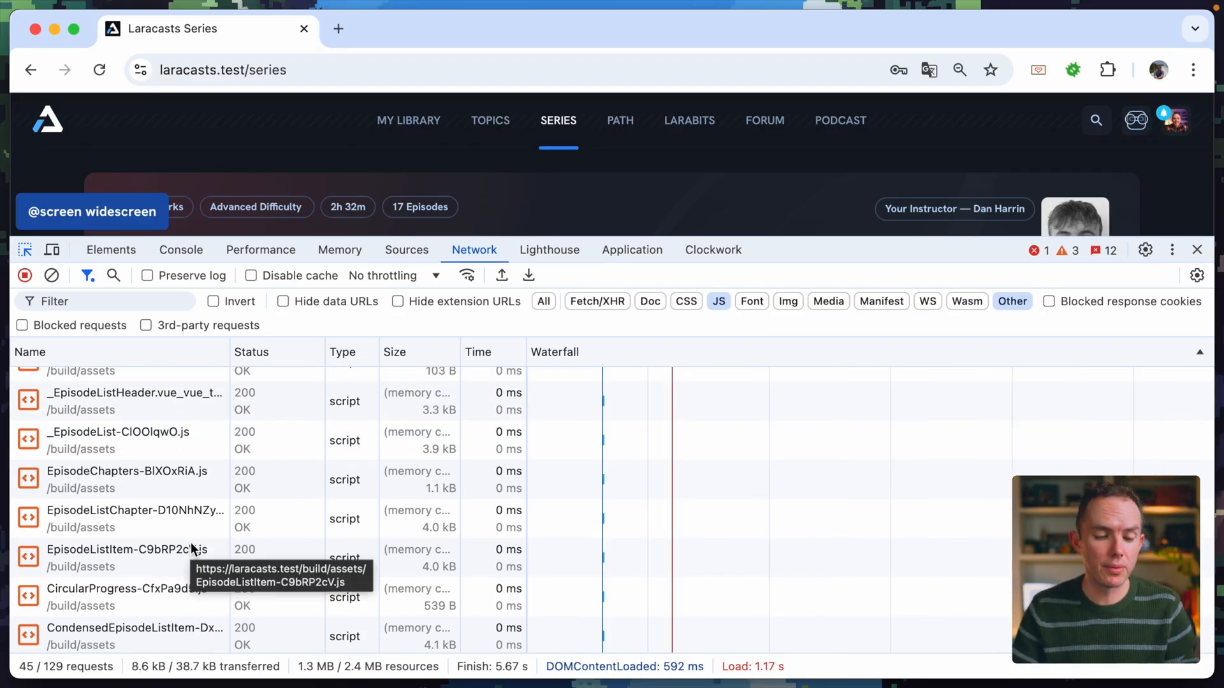
Step: Clear the requests and navigate to Path, then Topics, to compare the scripts each page fetches
click(51, 275)
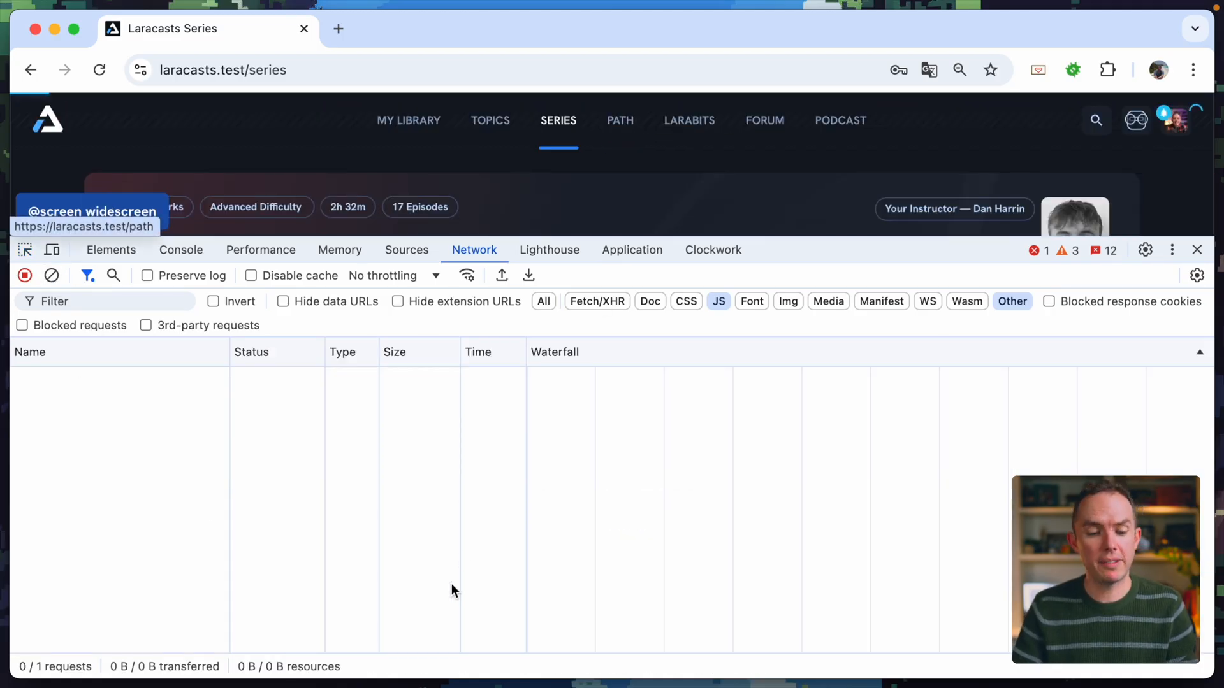
click(620, 120)
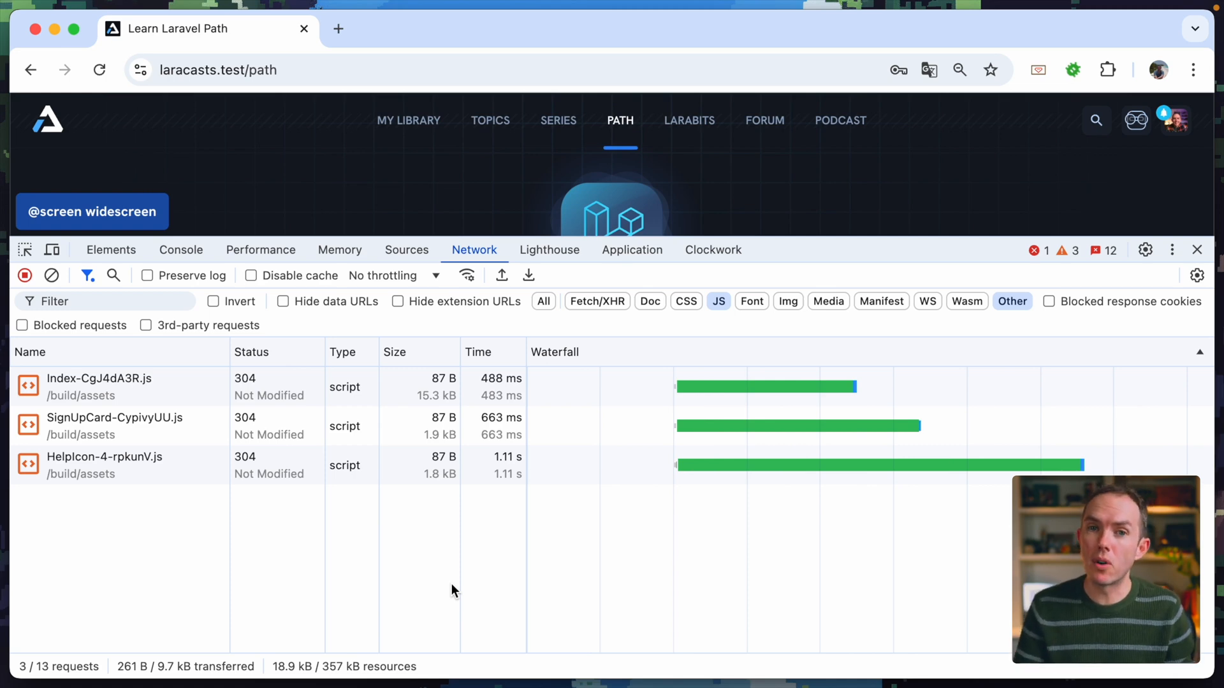
click(106, 301)
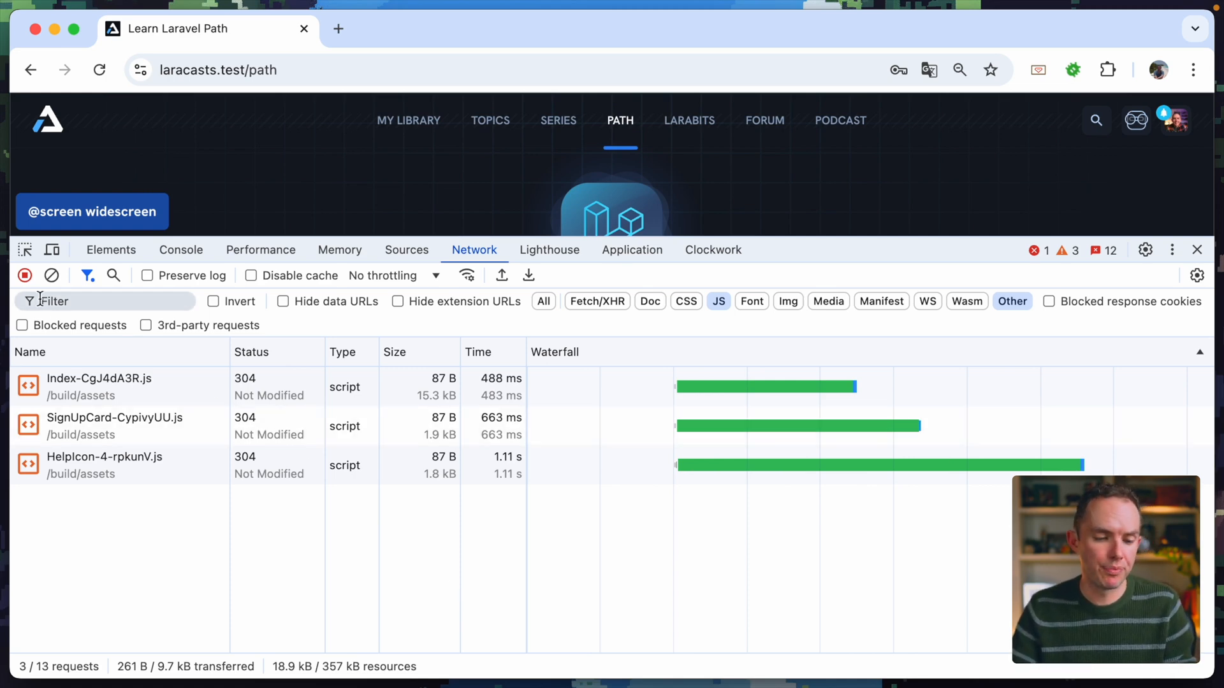
click(51, 275)
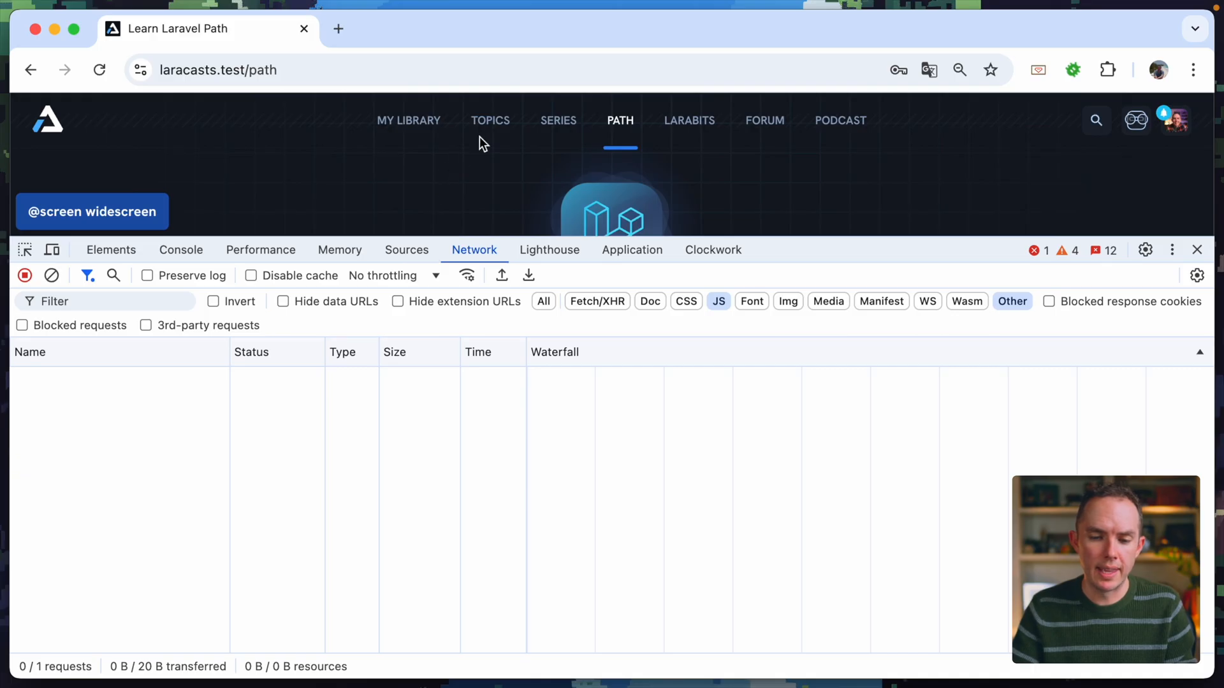
click(489, 120)
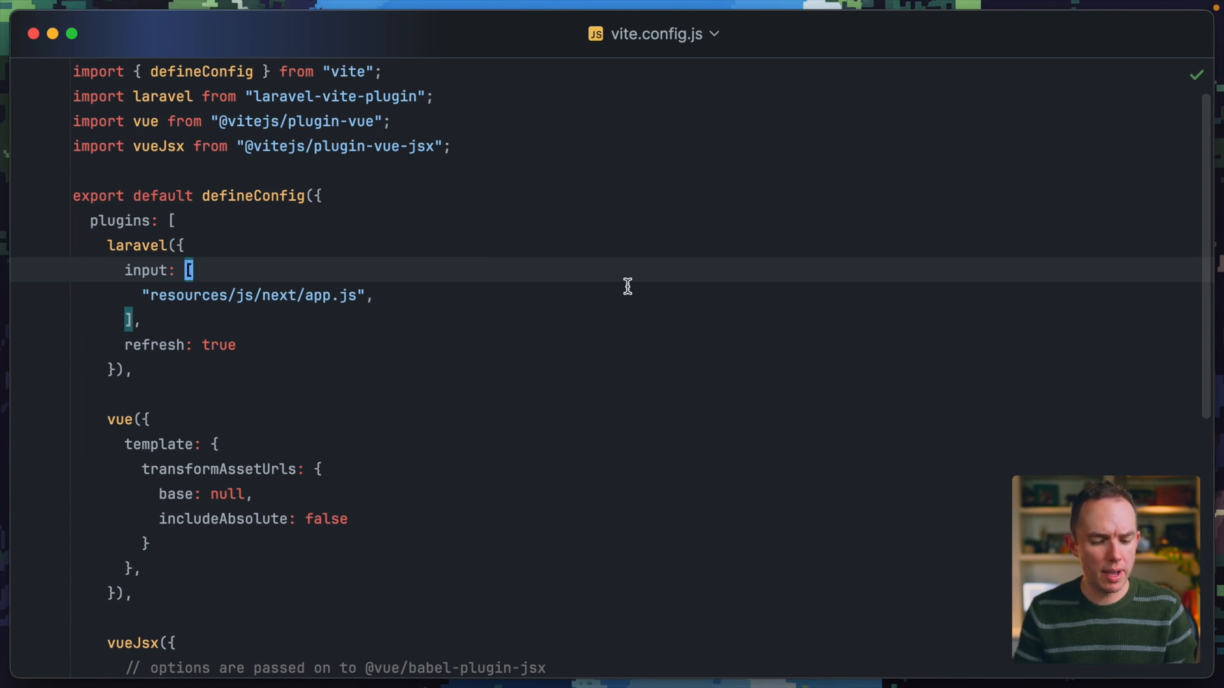
Step: Under build, add rollupOptions output with a manualChunks callback returning "all"
scroll(down, 3)
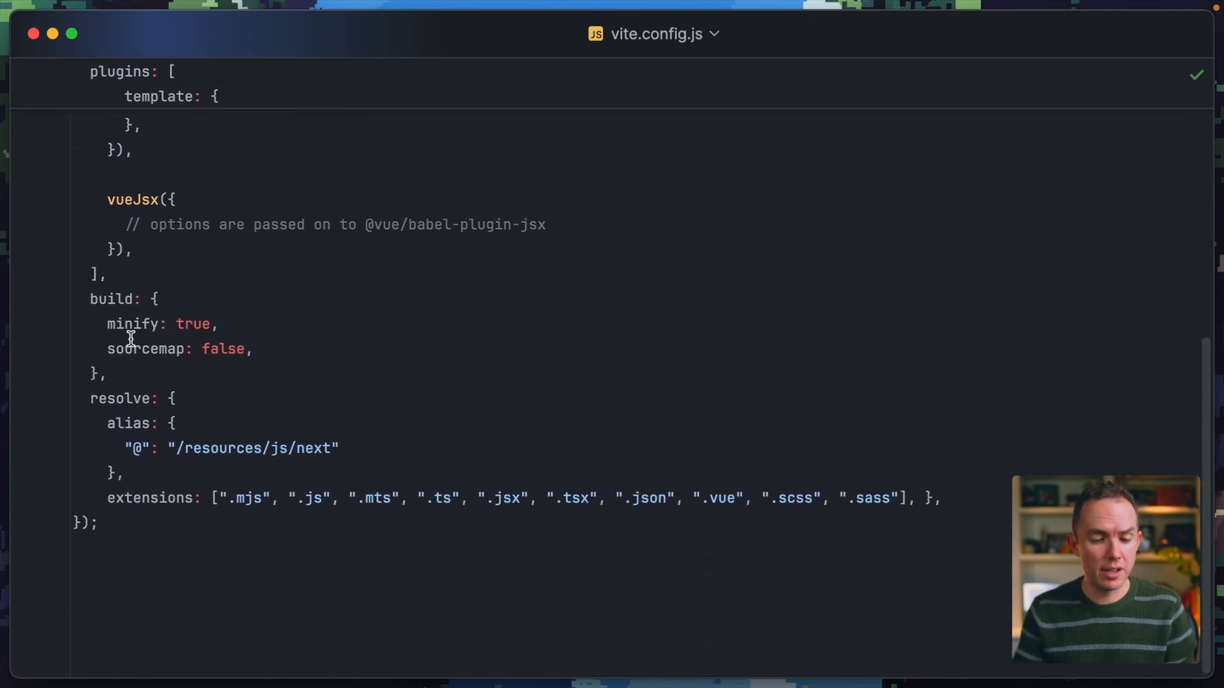
click(283, 348)
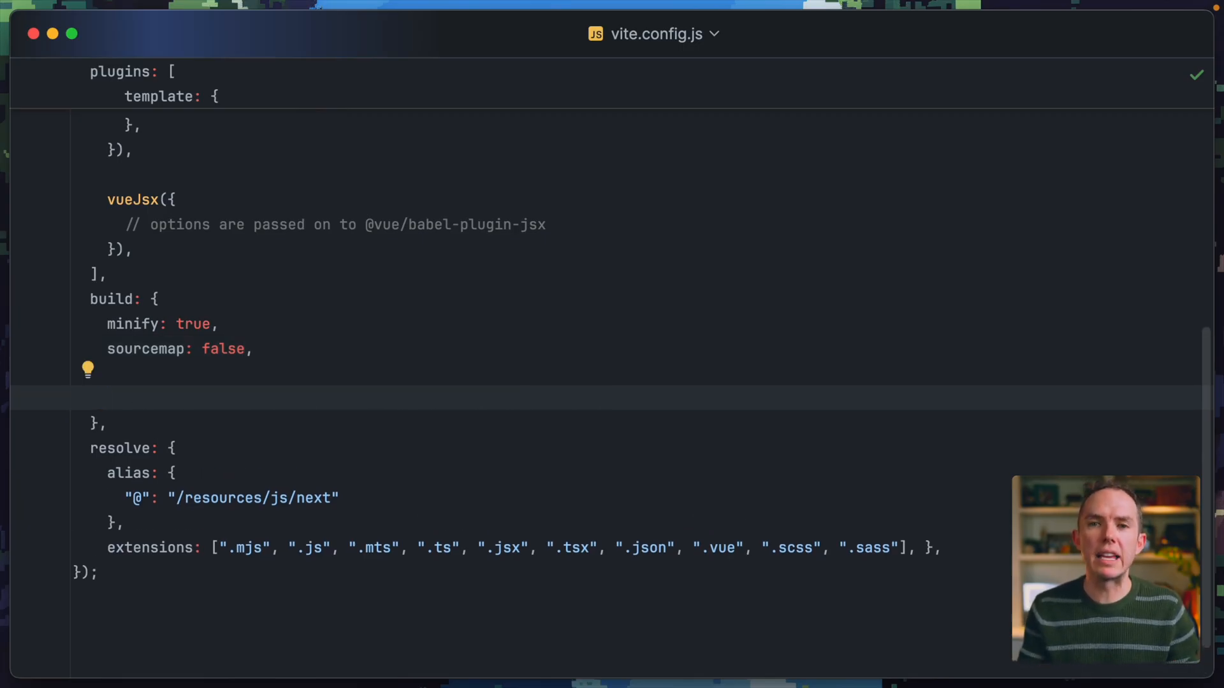
click(102, 398)
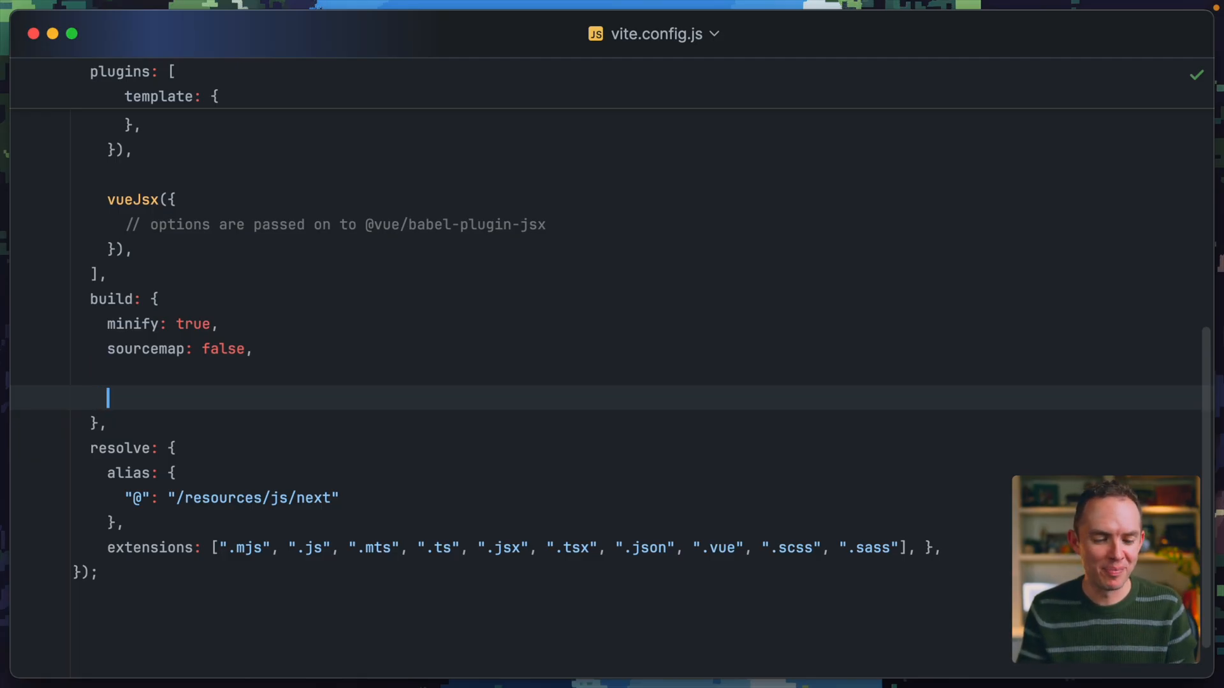
text(rollupOptions {)
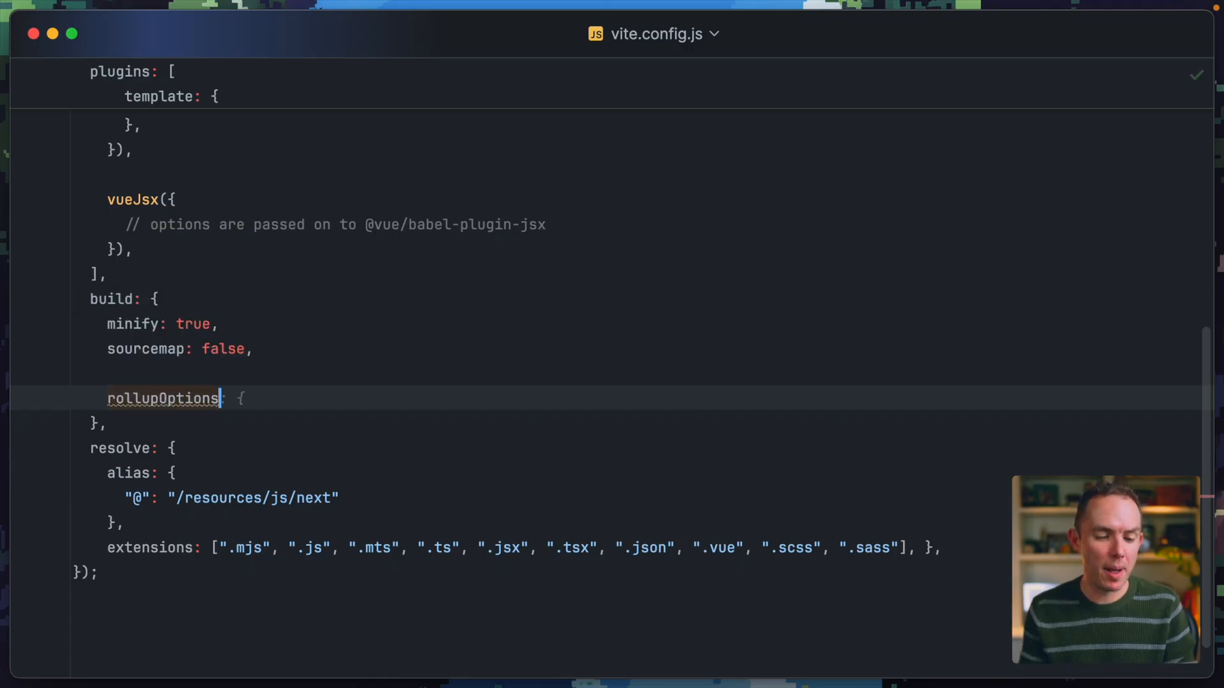
key(enter)
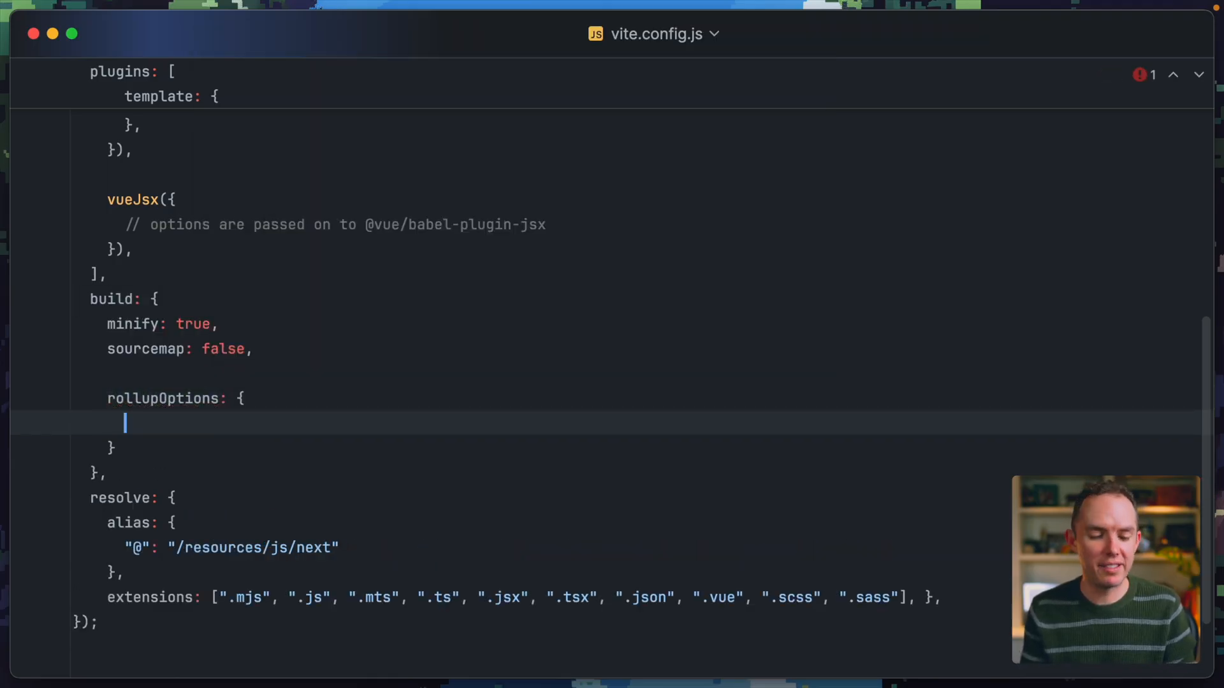
text(outo)
text(retu)
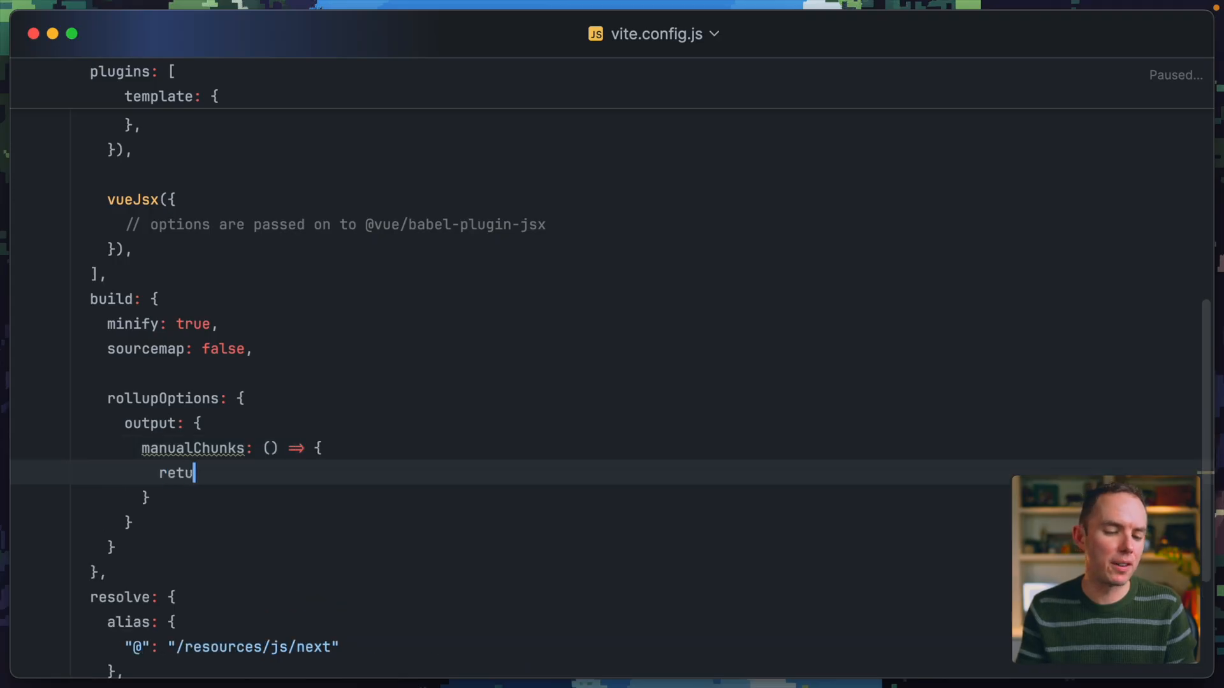
text(rn "all";)
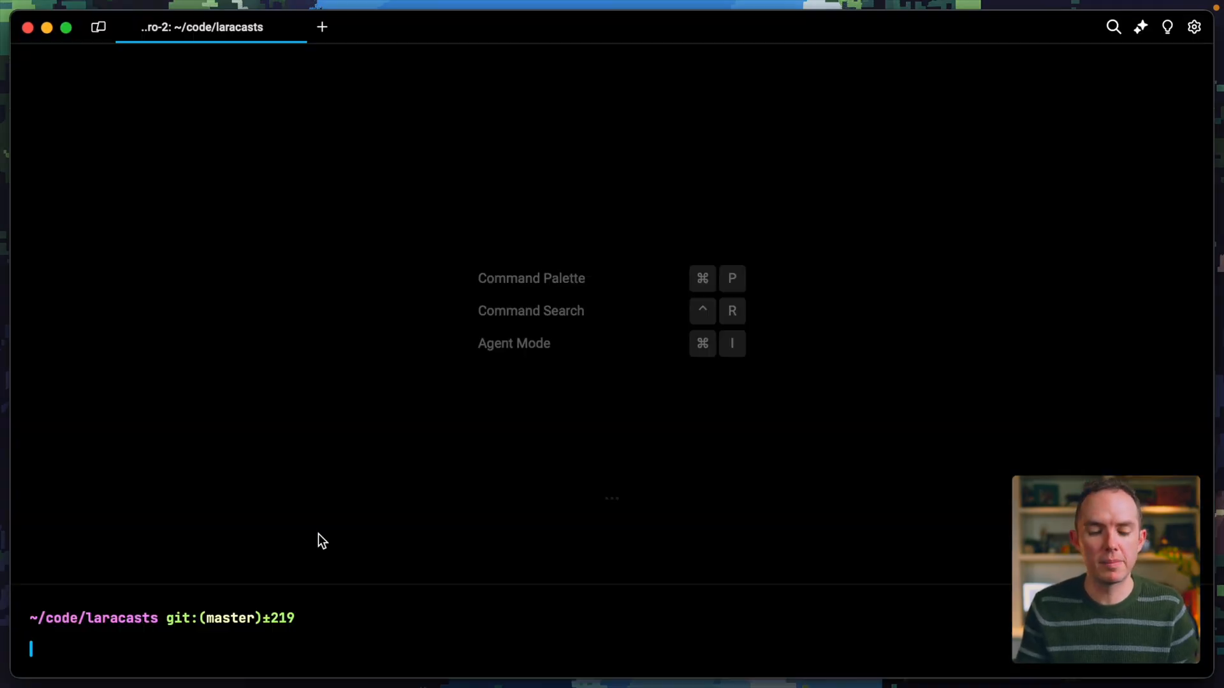
Step: Run vite build, producing a single 2,059.80 kB app bundle with a chunk-size warning
text(vite buil)
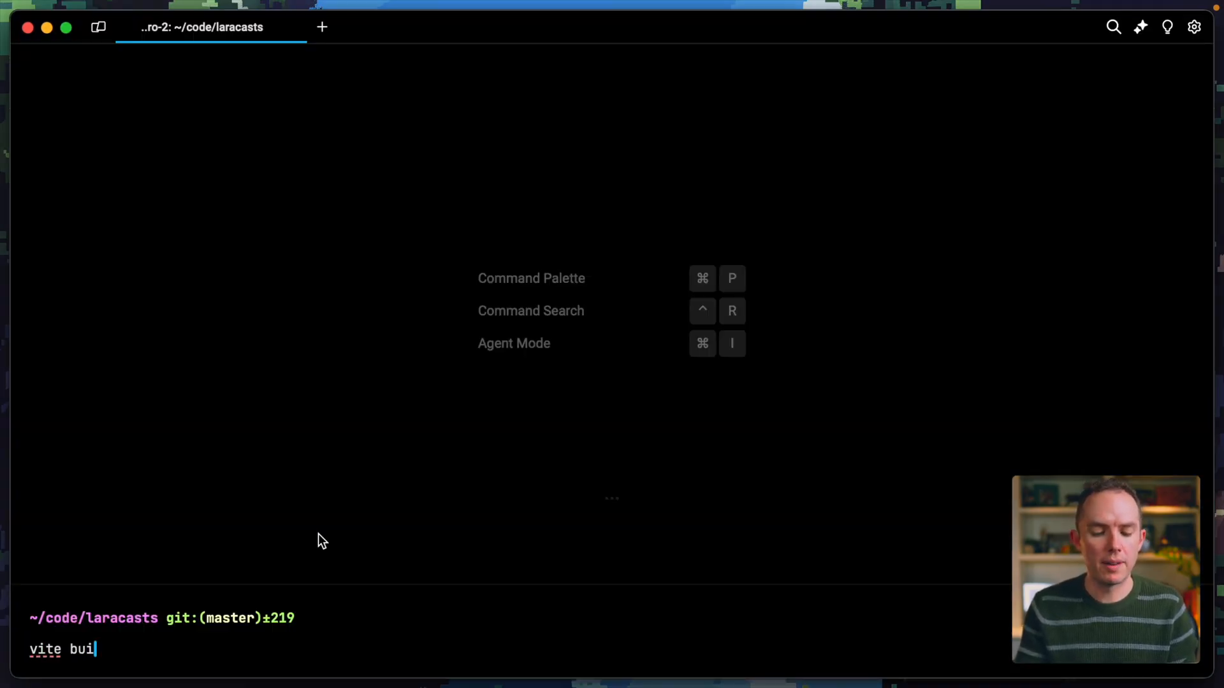
key(Return)
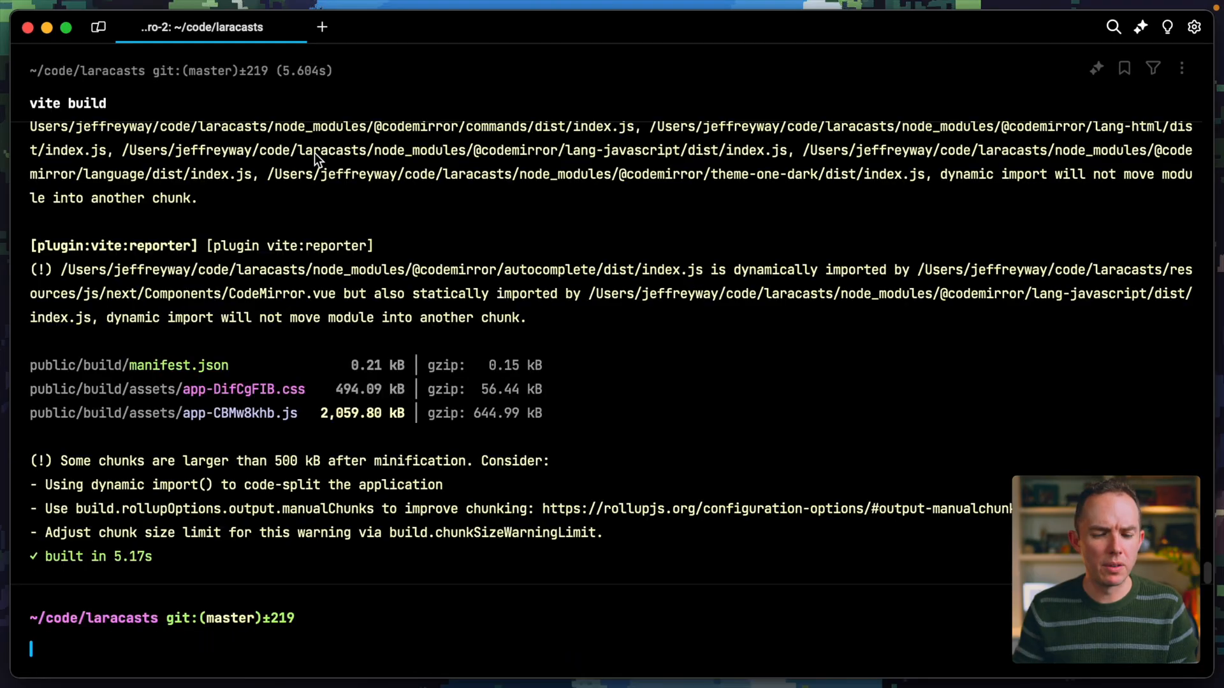
mouse_move(613, 327)
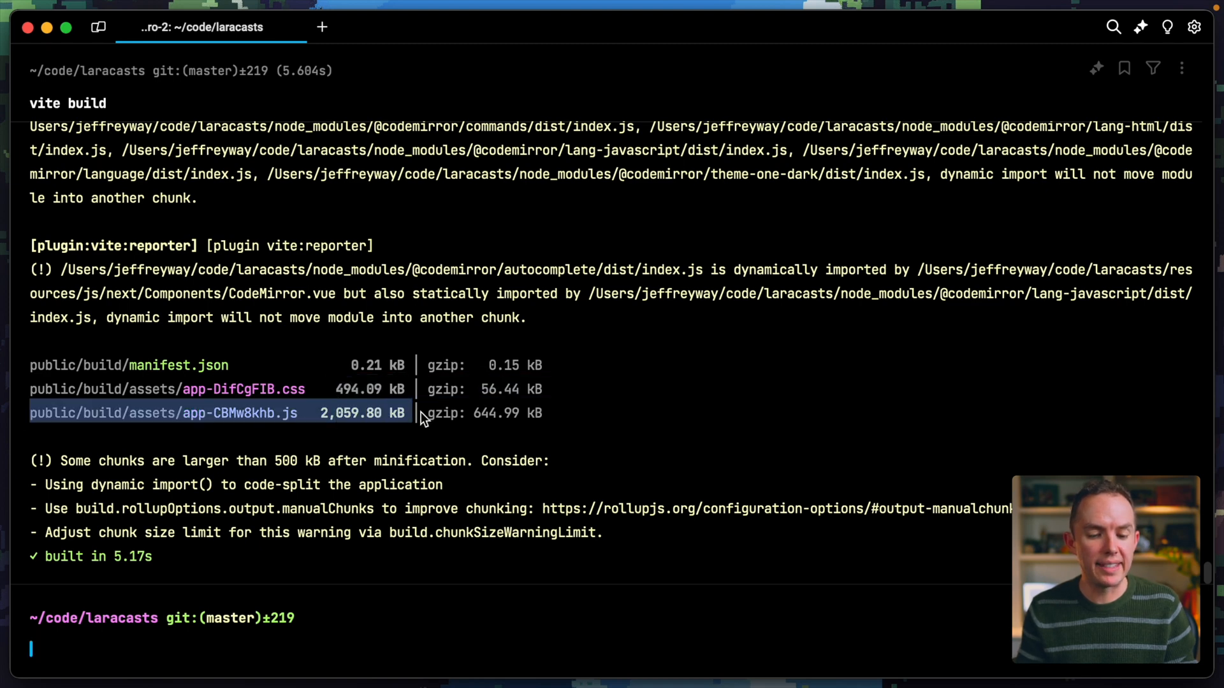
mouse_move(717, 446)
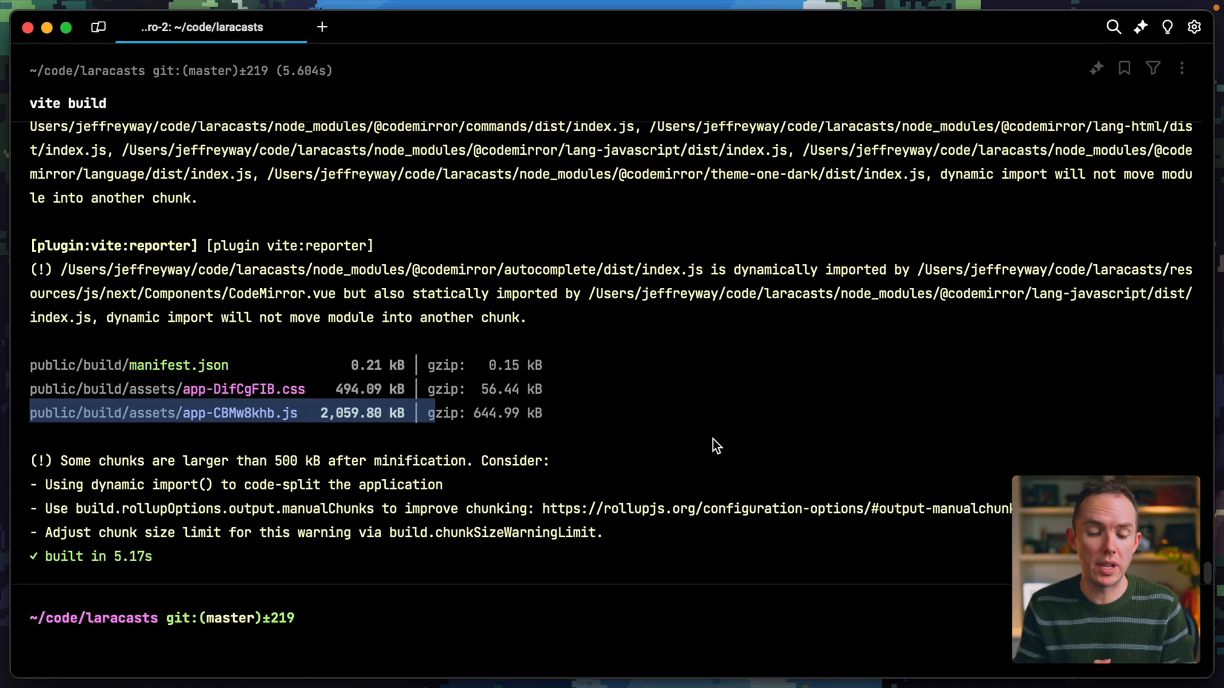
mouse_move(717, 495)
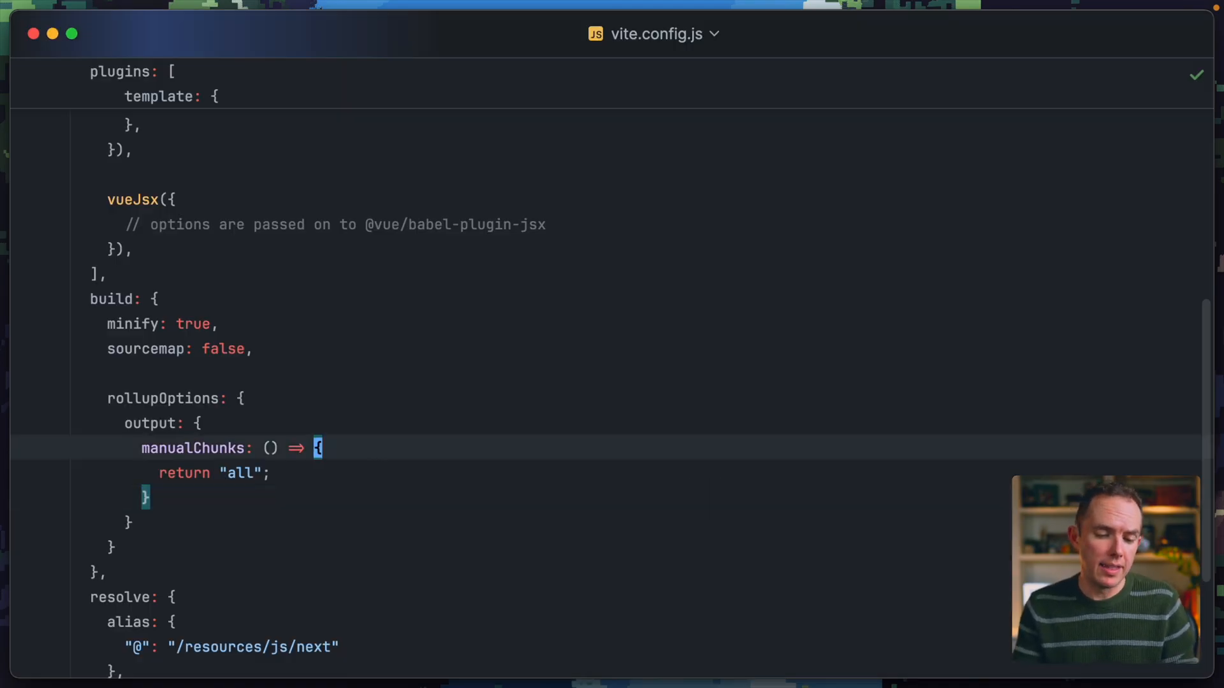
Step: Give manualChunks an id parameter and console.log it before the return
text(id)
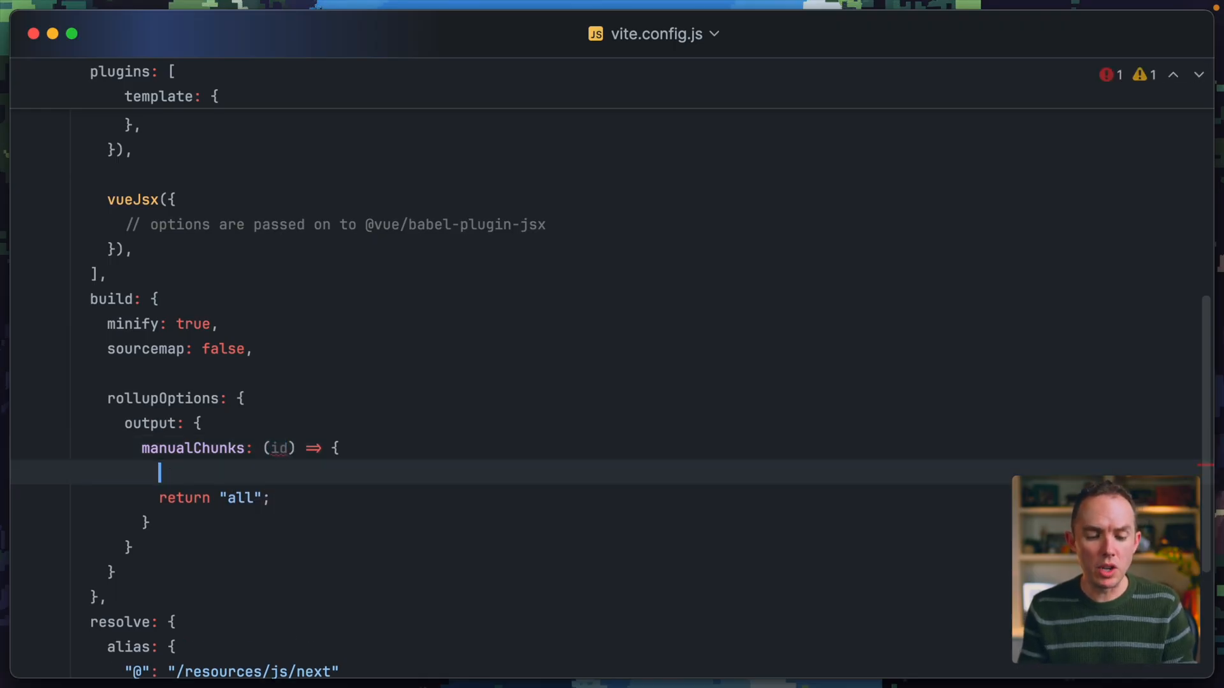
text(cons)
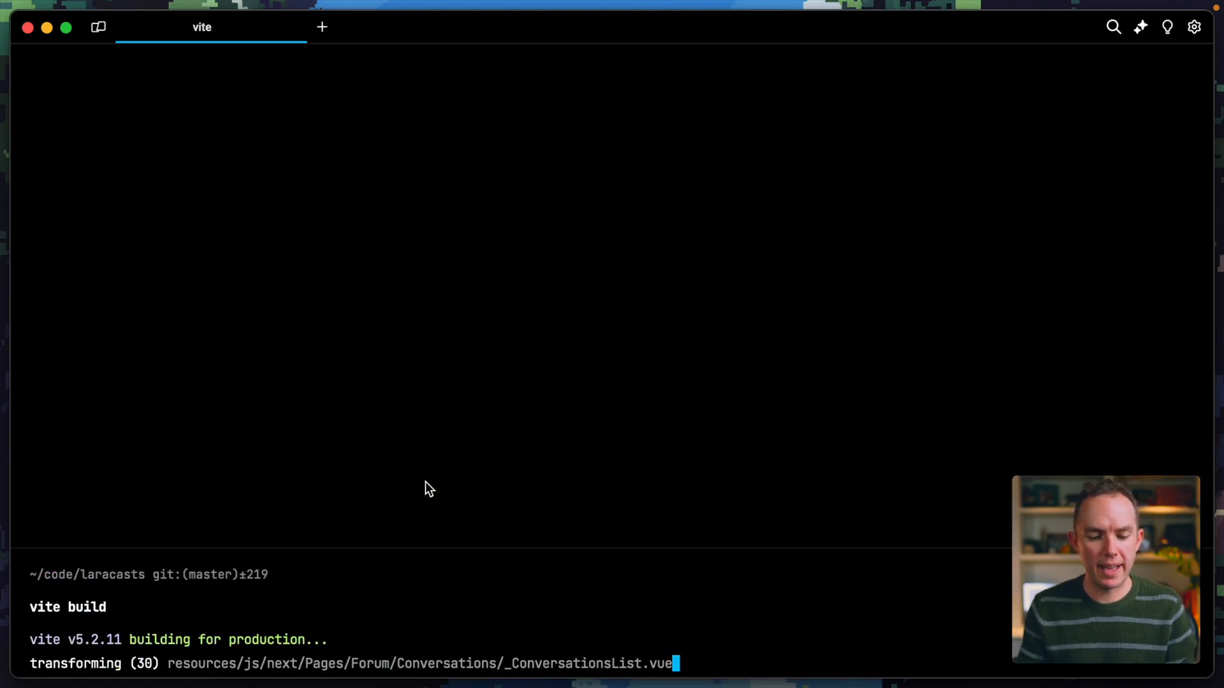
Step: Interrupt the rebuild once module paths stream out and scroll back through the node_modules list
key(ctrl+c)
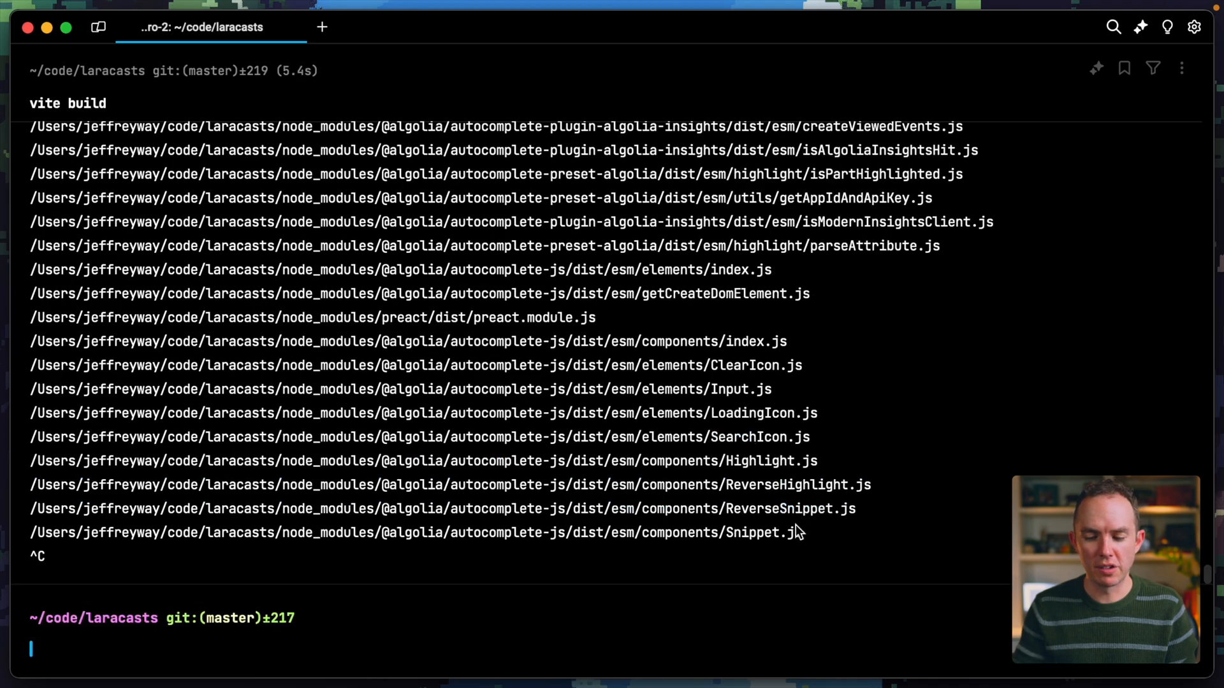
scroll(up, 3)
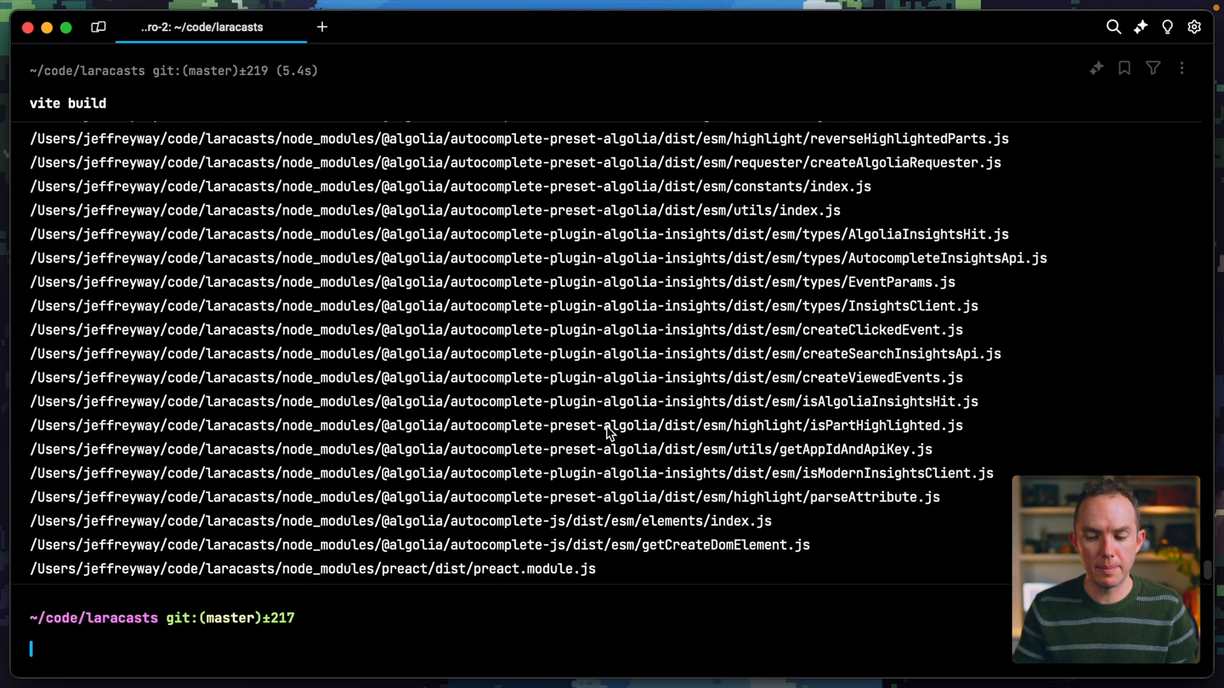
scroll(up, 3)
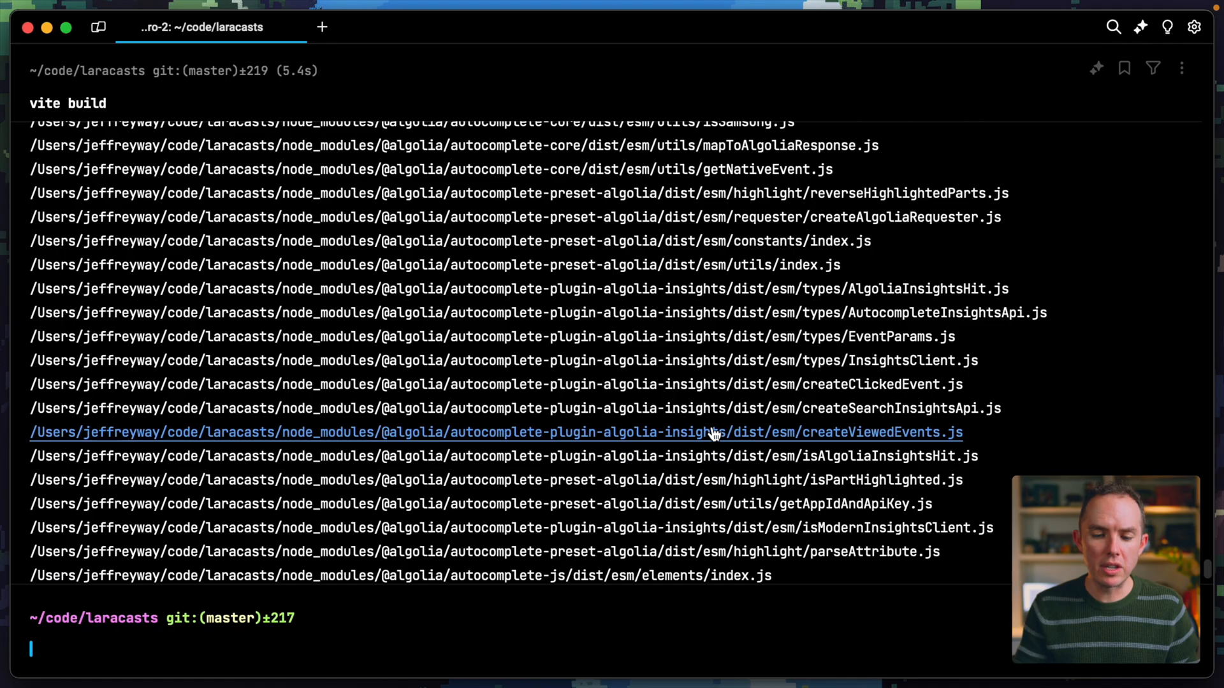
mouse_move(589, 384)
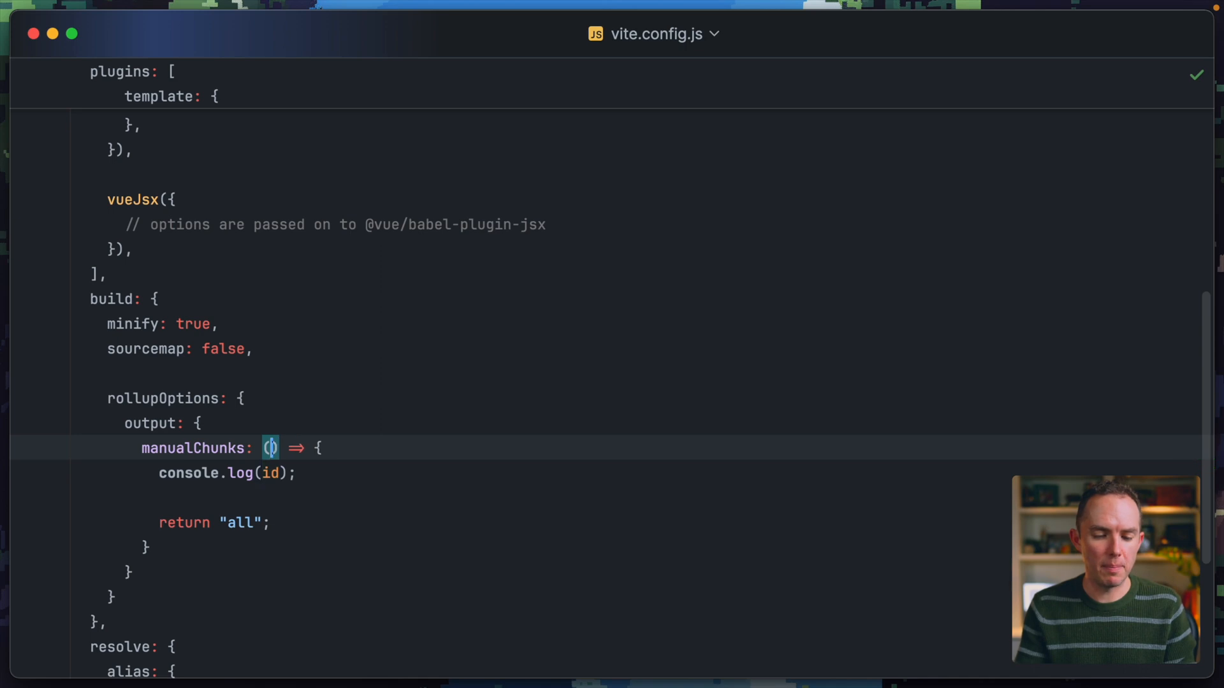
Step: Return "vendor" for paths including node_modules ahead of the "all" fallback, and save
text(path)
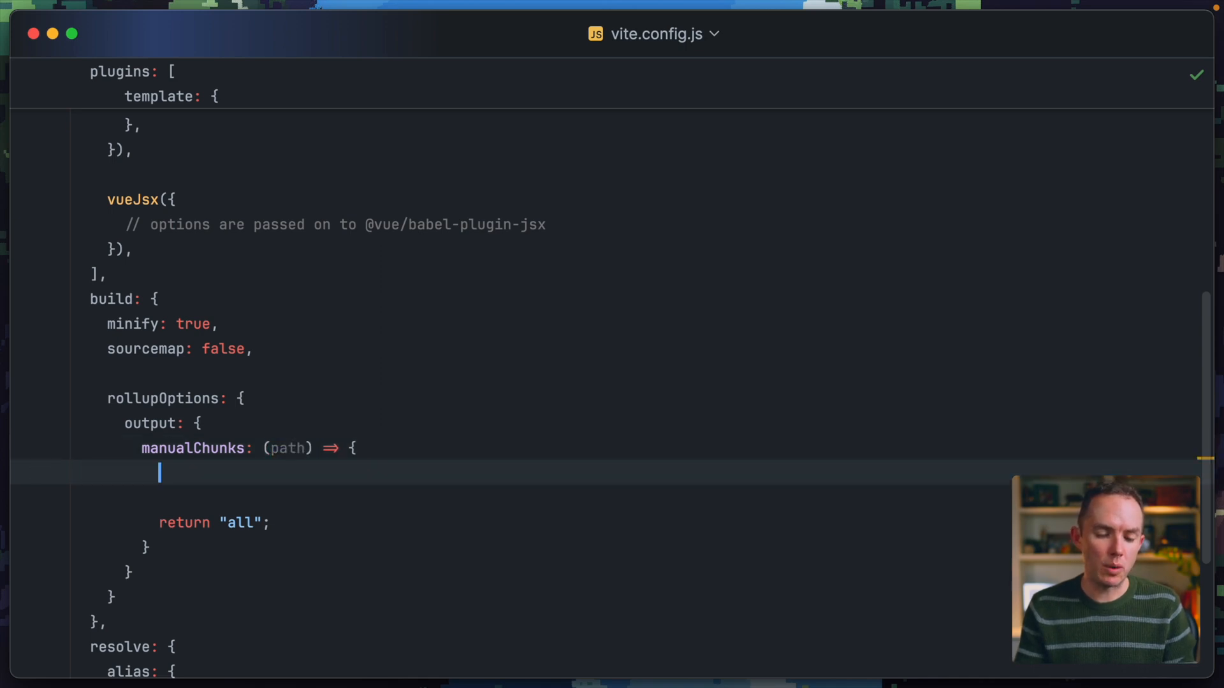
text(if (path.includes('node_modules)
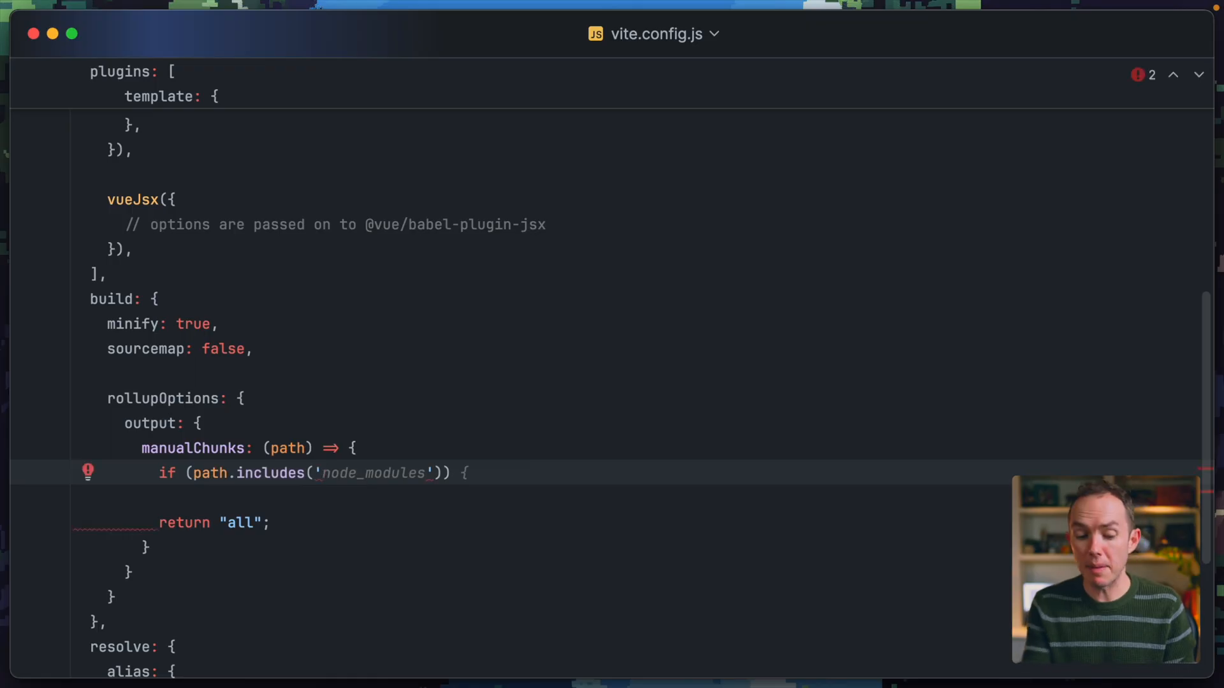
key(Enter)
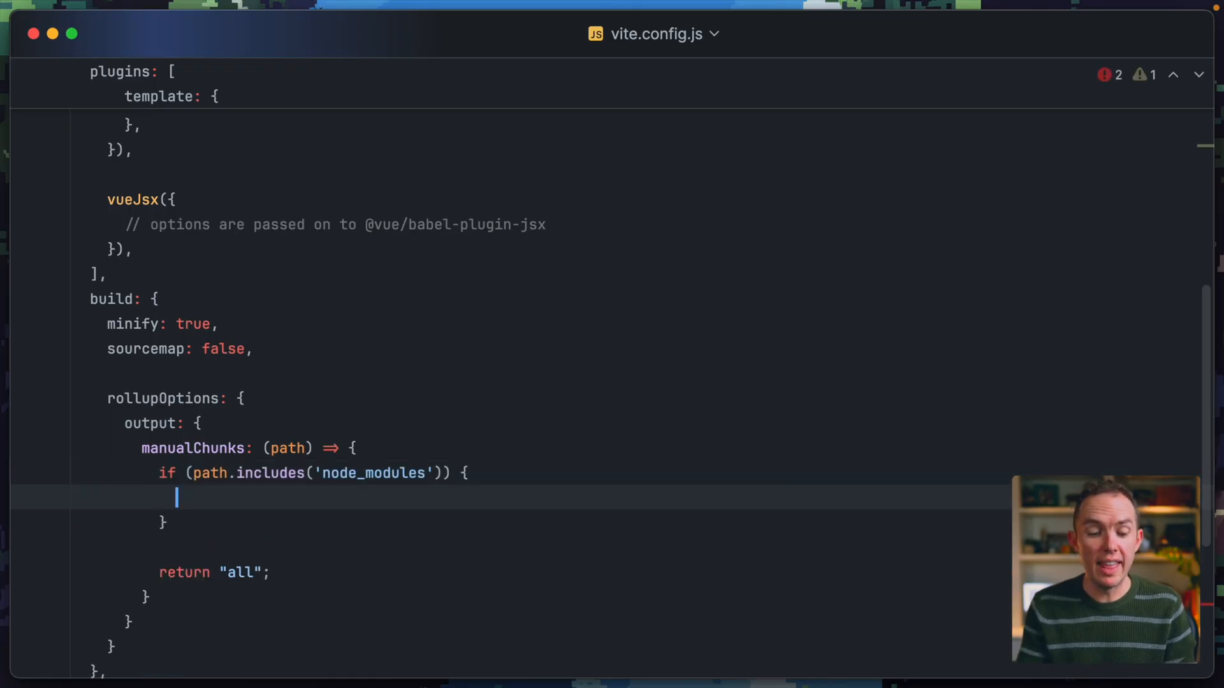
text(return 'vendor')
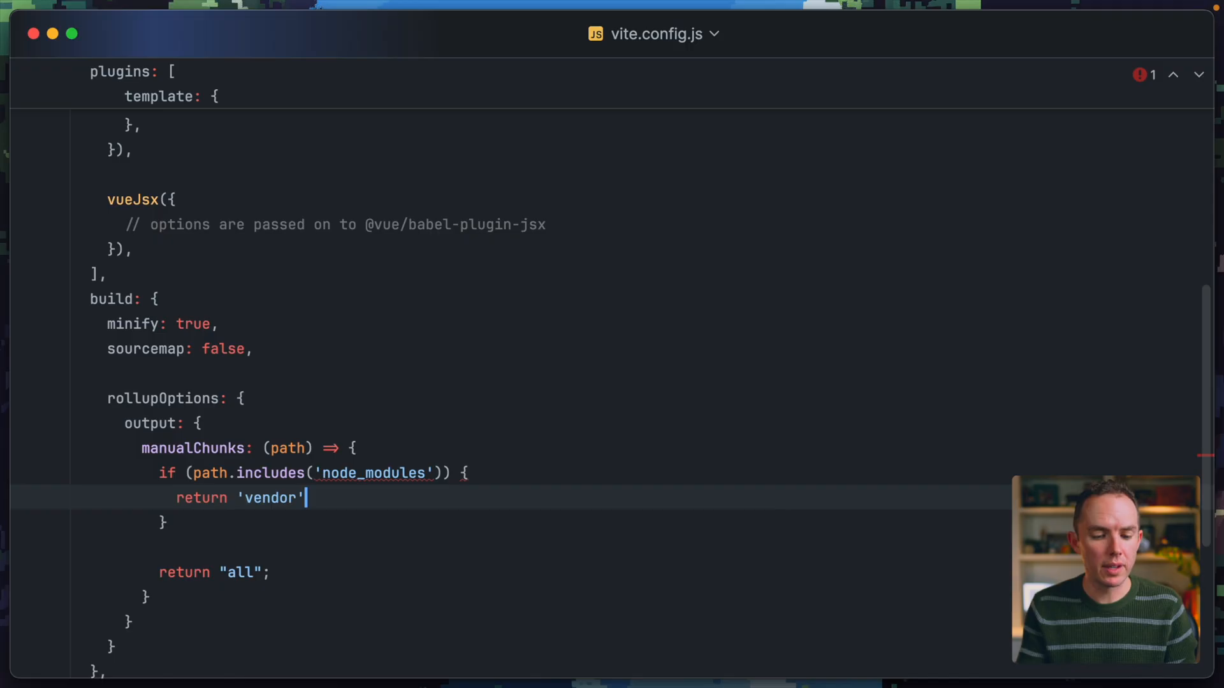
text(;)
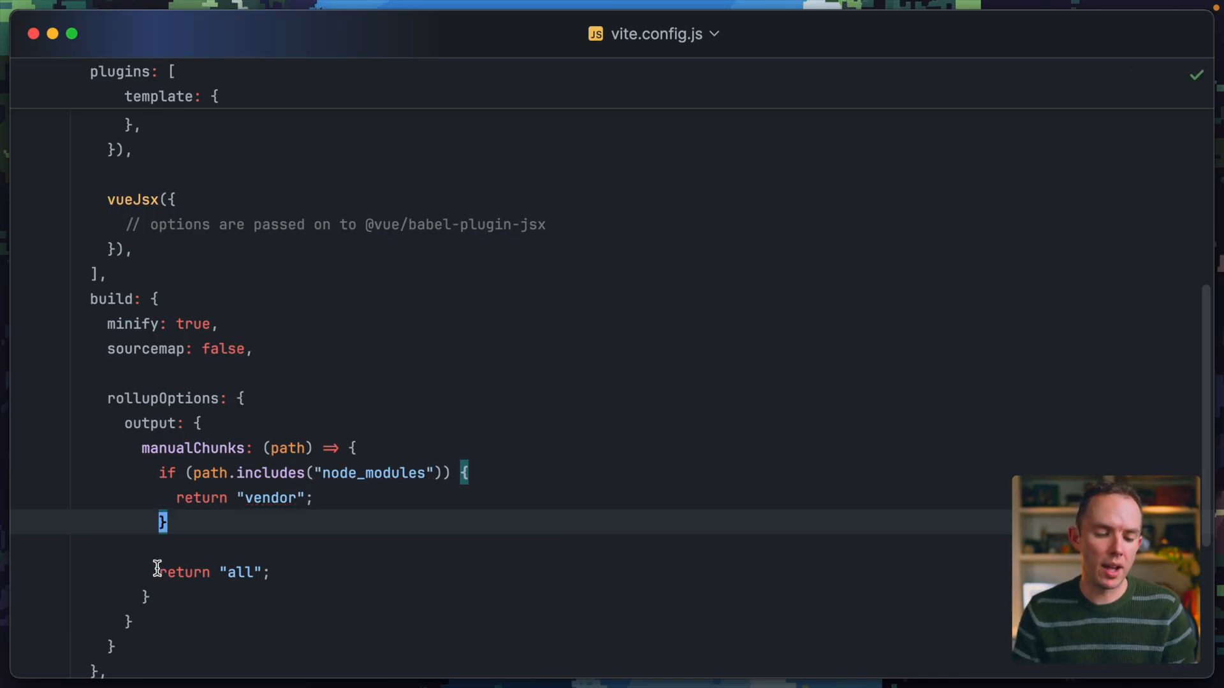
click(265, 572)
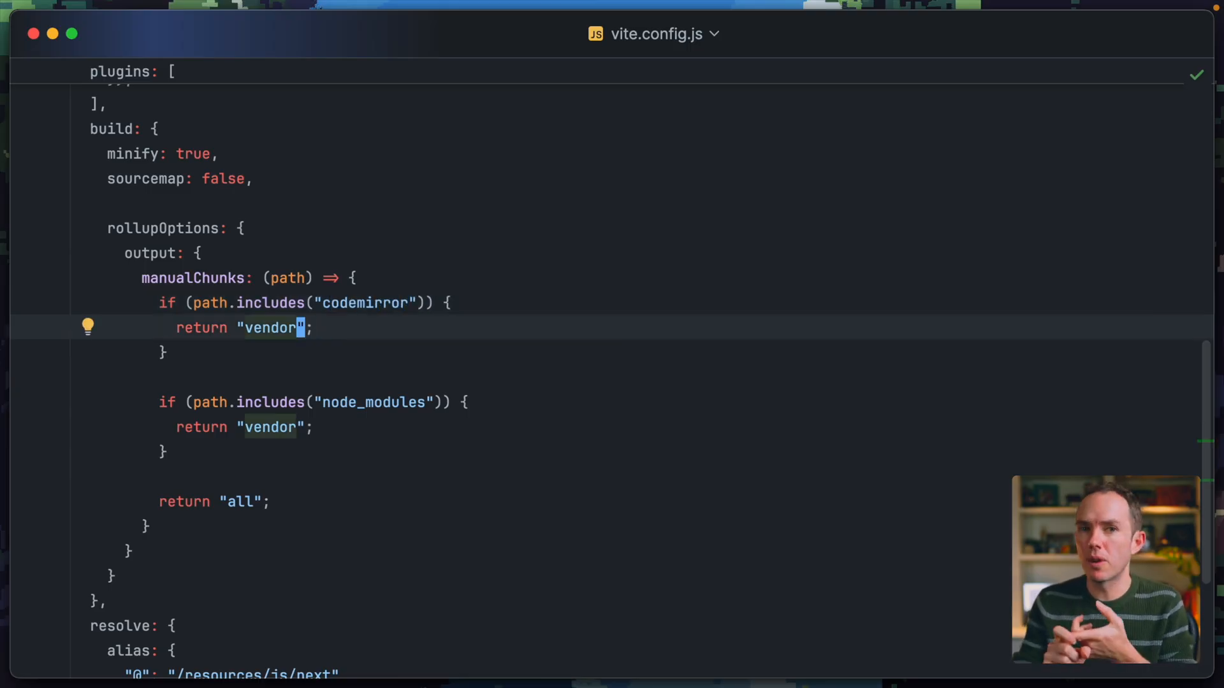
Step: Return a separate "codemirror" chunk for codemirror paths above the node_modules check
text(codemi)
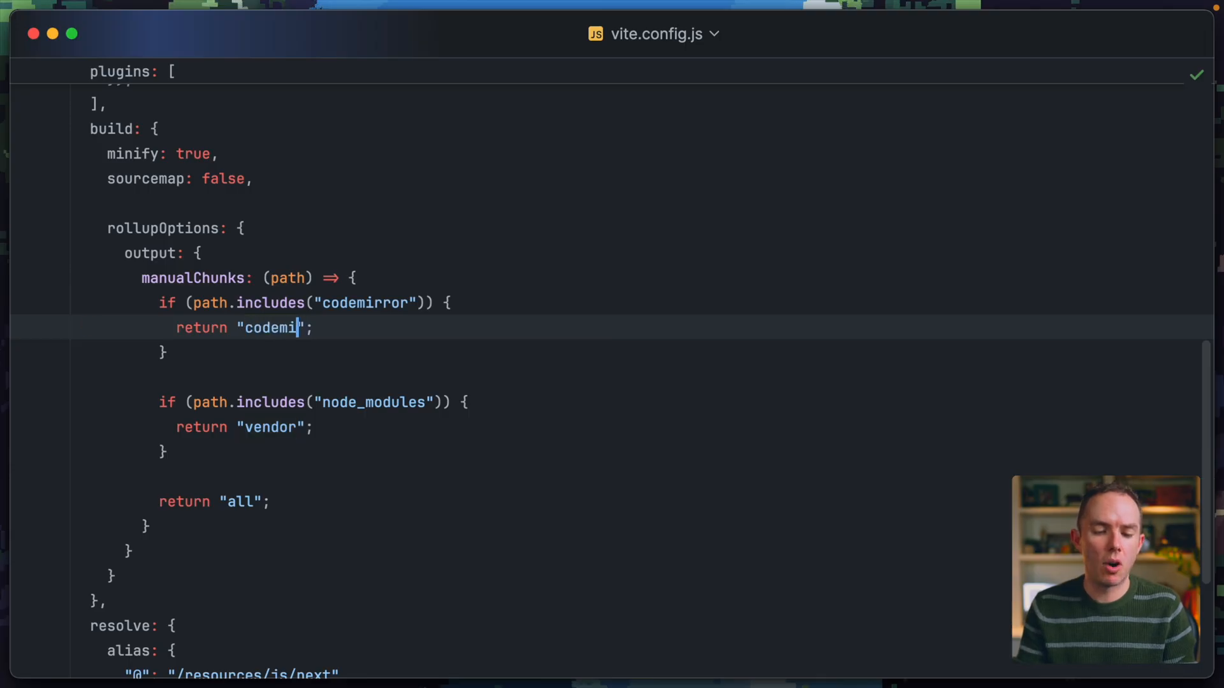
text(rror)
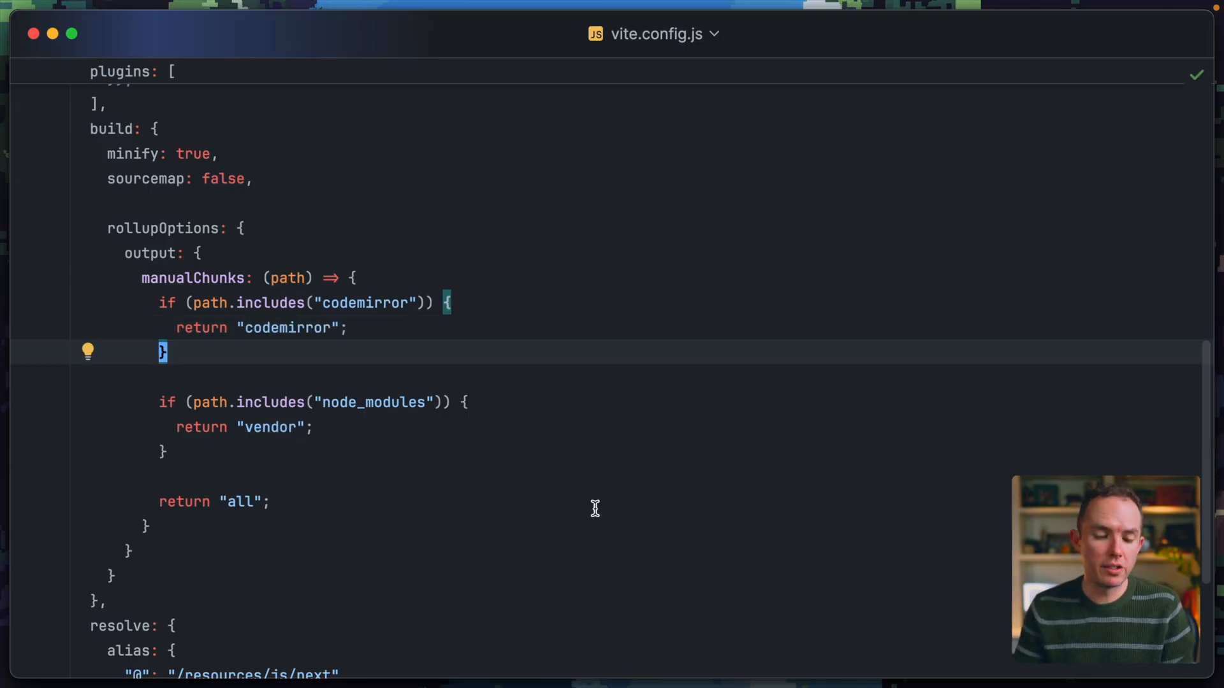
mouse_move(631, 565)
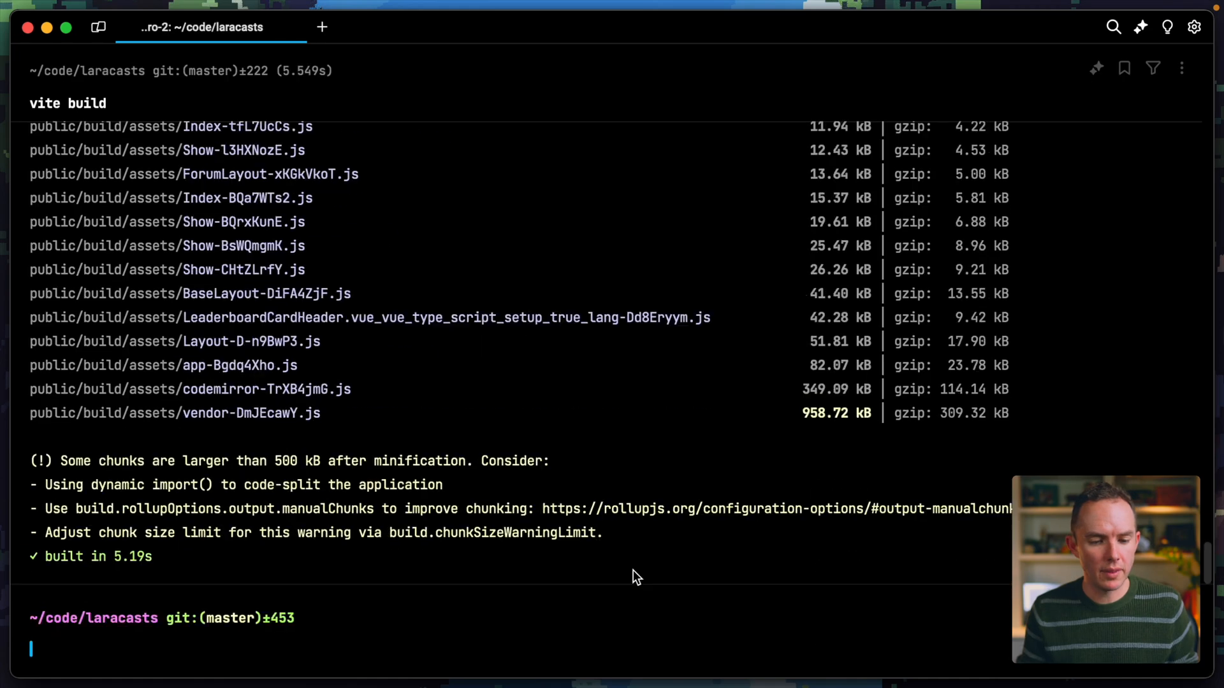
double_click(180, 413)
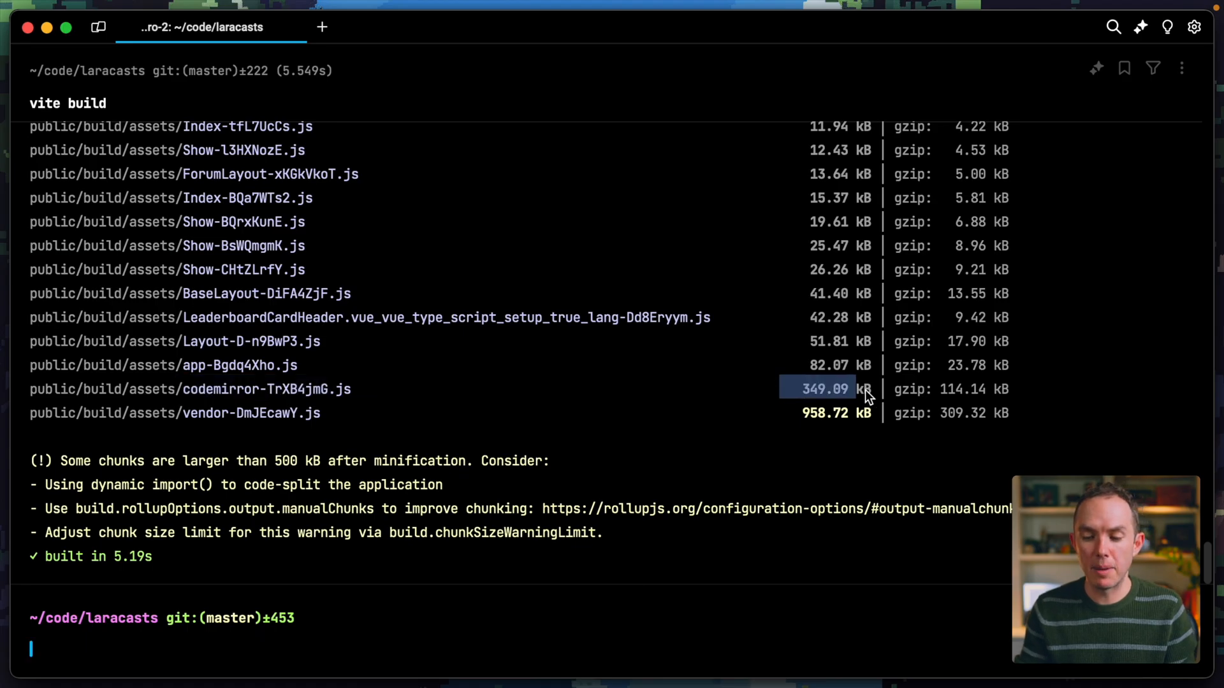
mouse_move(846, 489)
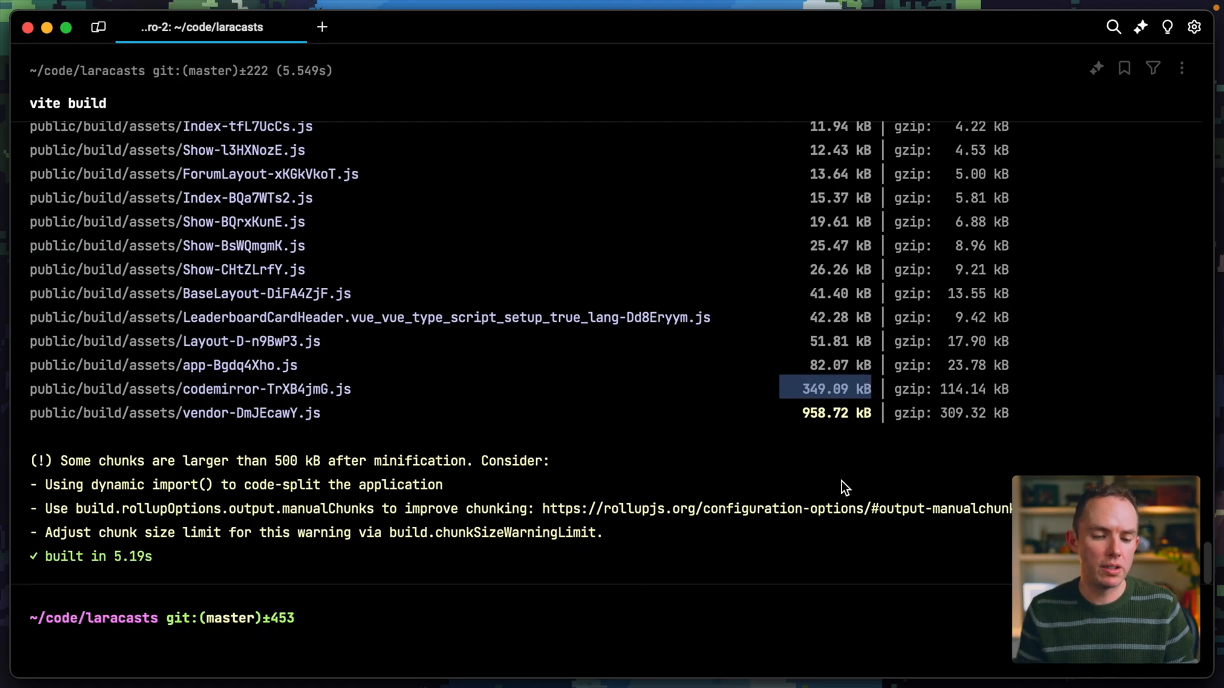
scroll(up, 3)
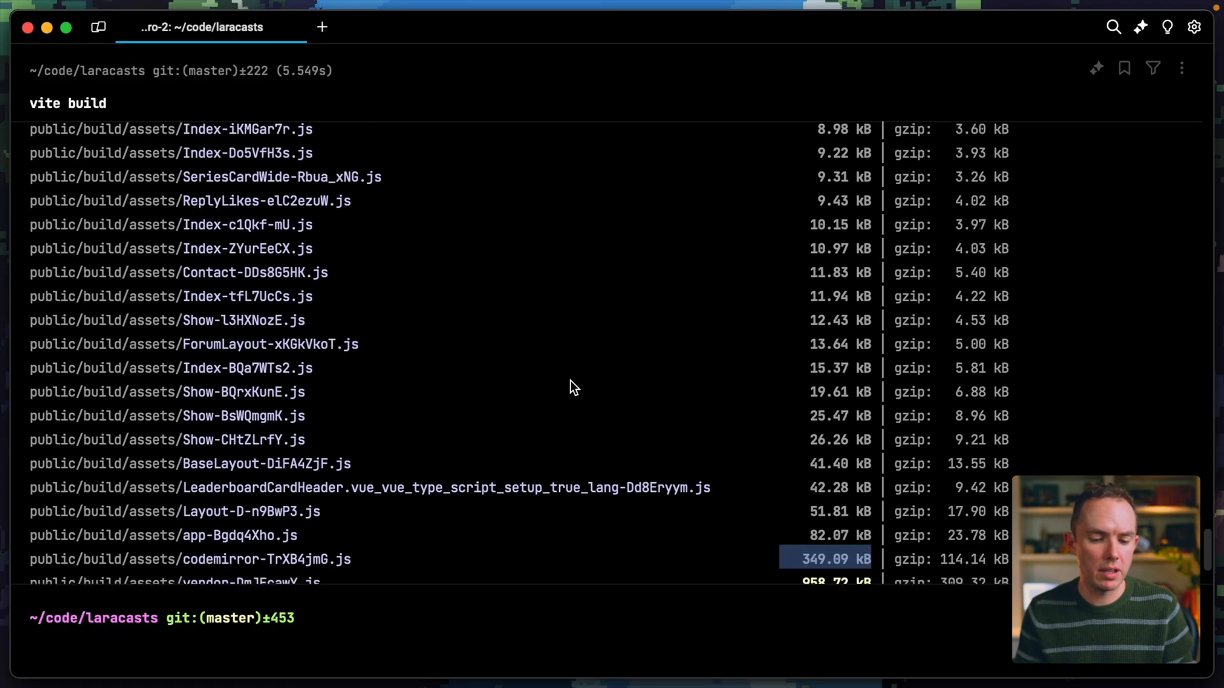
scroll(down, 3)
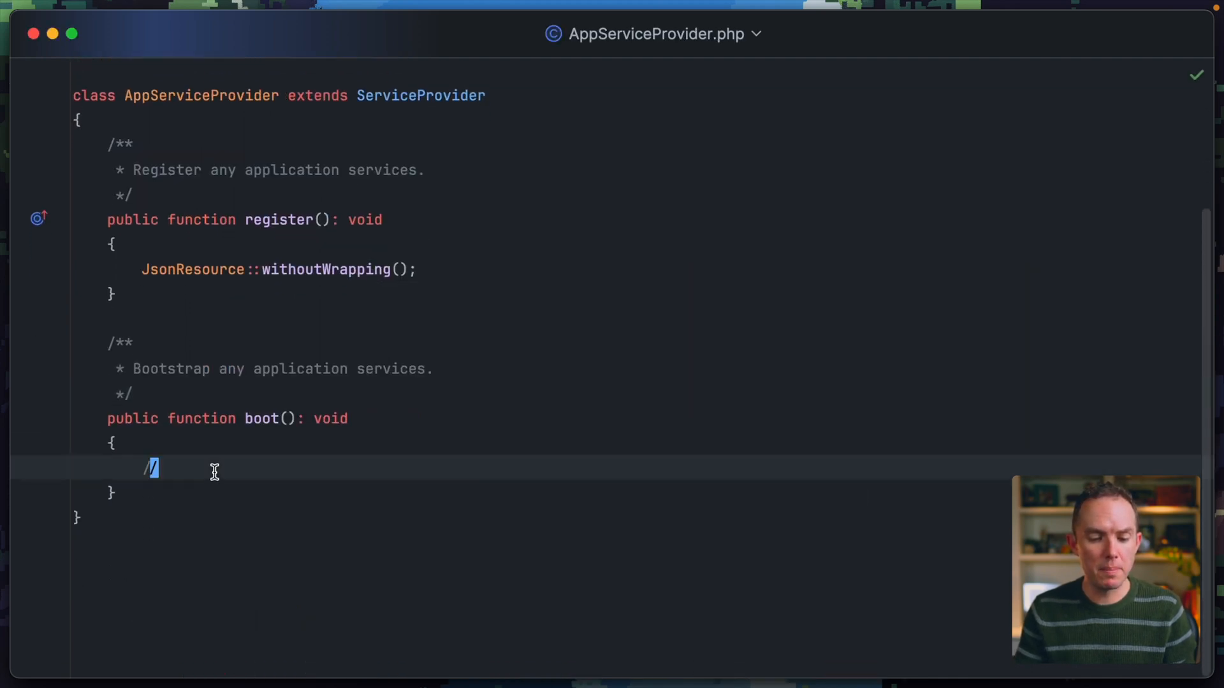
Step: Call Vite::prefetch(concurrency: 3) in boot(), checking the prefetch signature in Foundation/Vite.php
text(Vite)
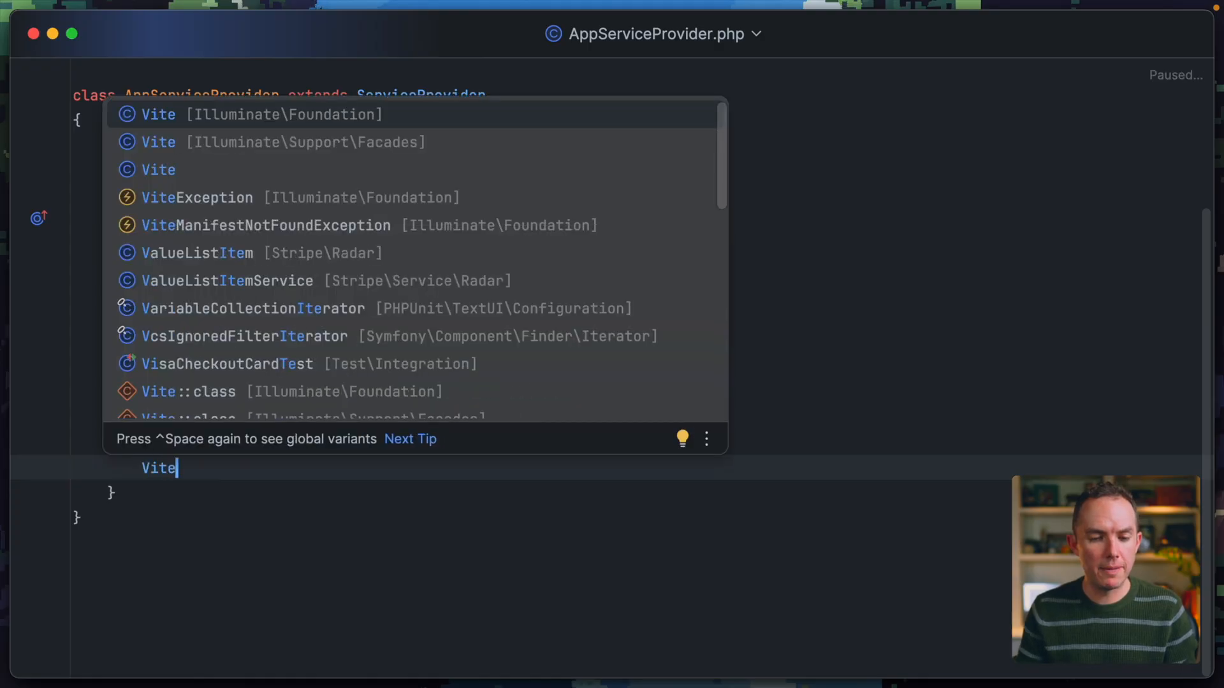
text(::)
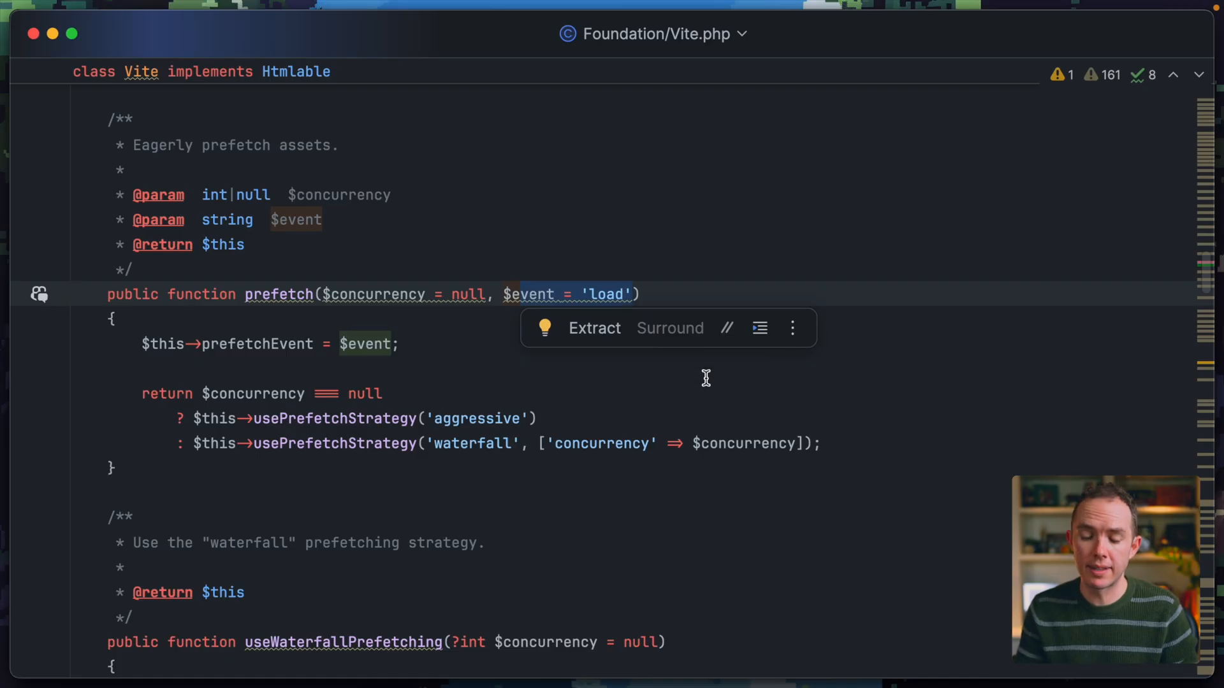
mouse_move(688, 379)
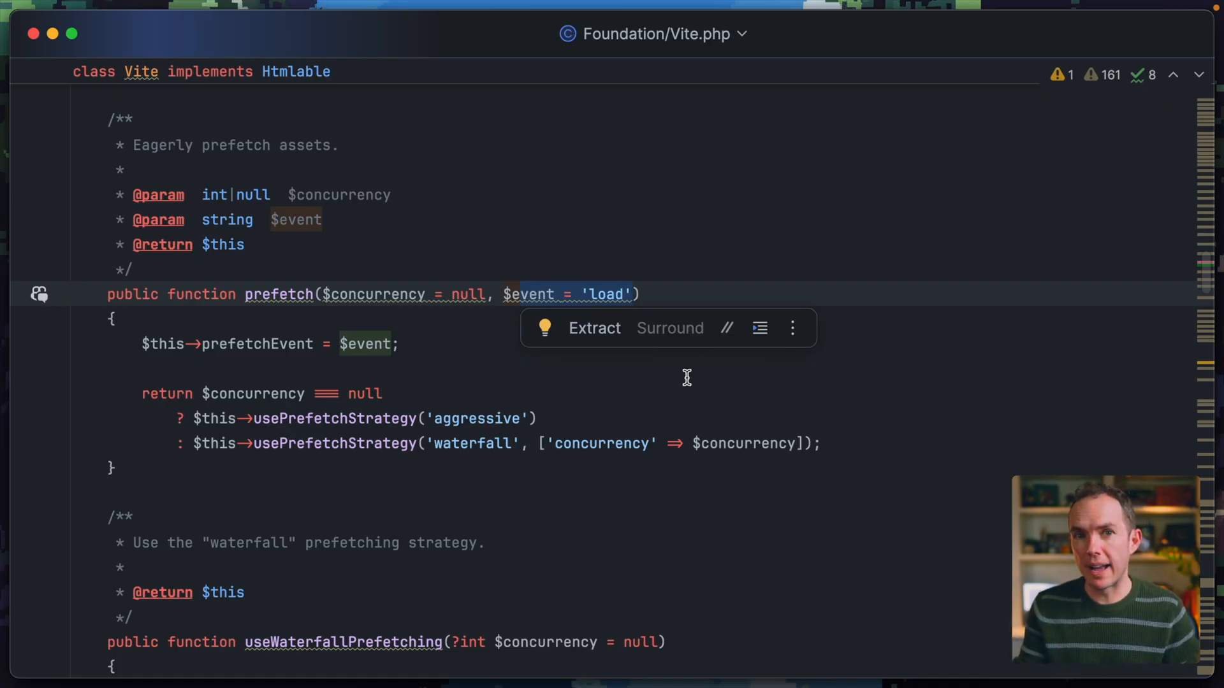
click(668, 368)
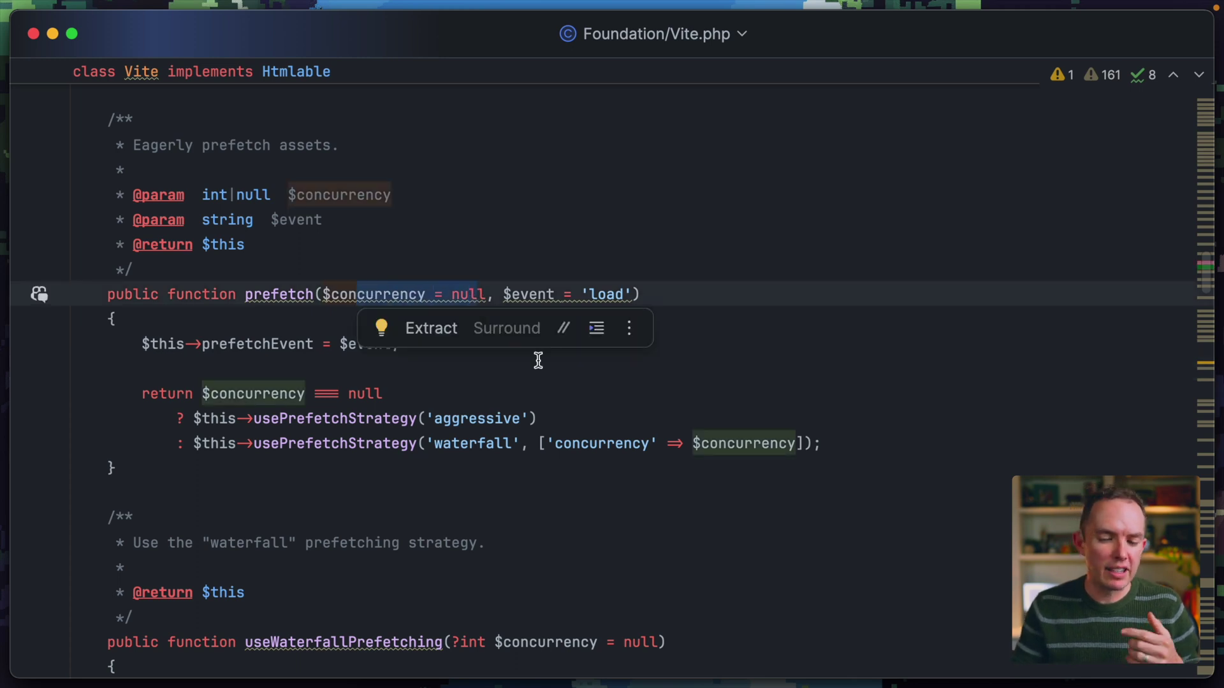
mouse_move(591, 380)
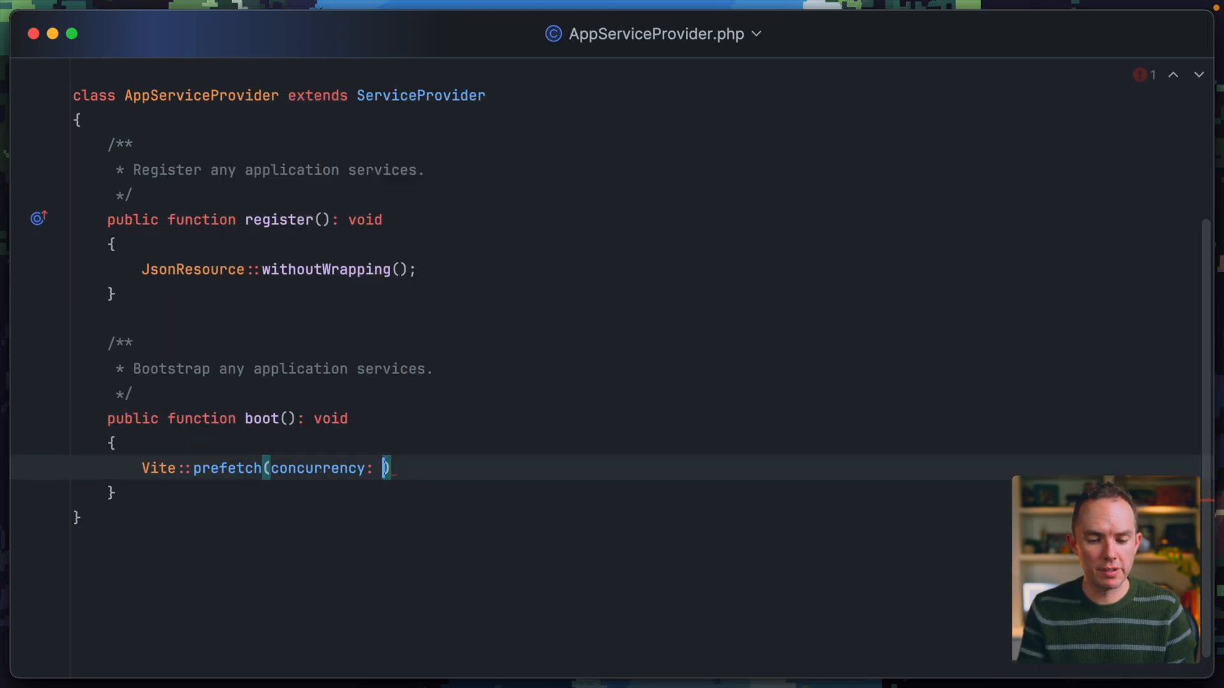
text(3);)
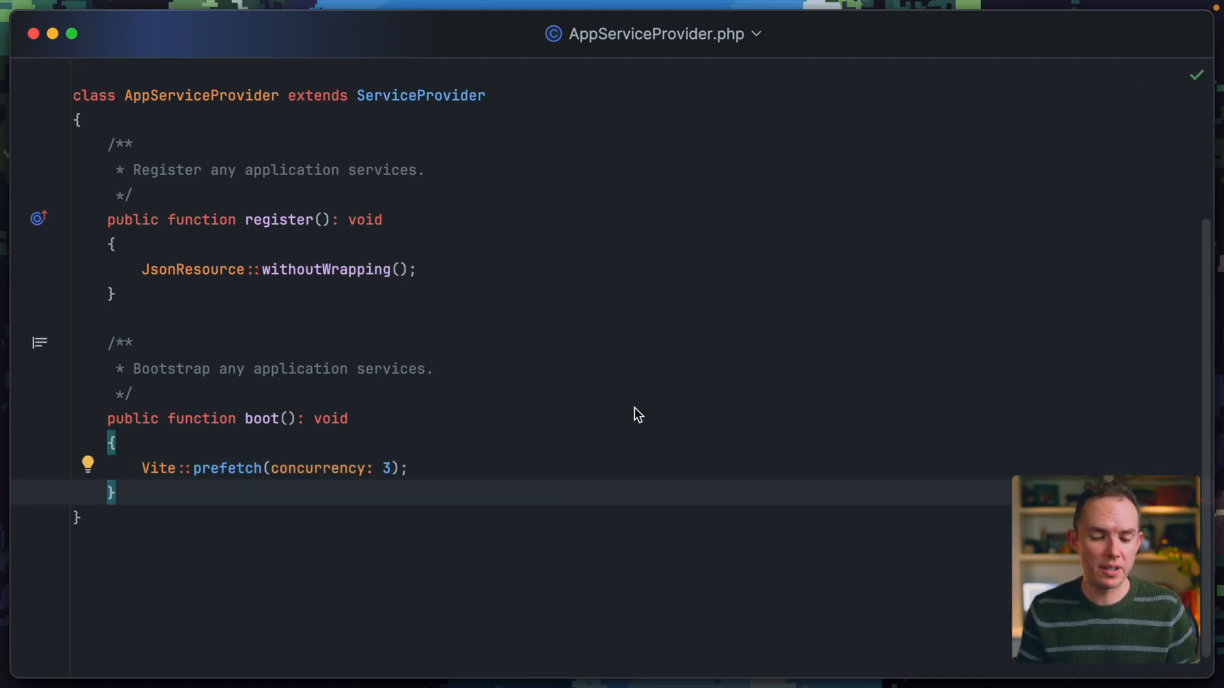
mouse_move(674, 409)
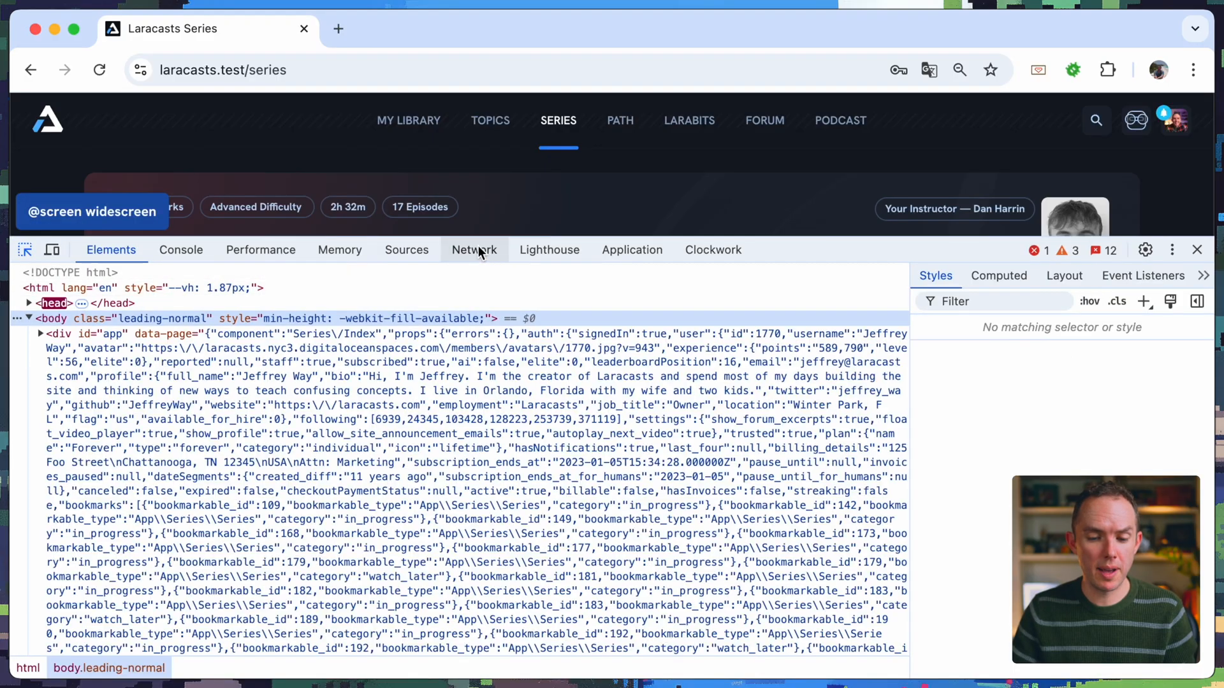
Step: Filter Network by "Conversation", show the Priority column confirming Lowest priority, then close DevTools
click(474, 250)
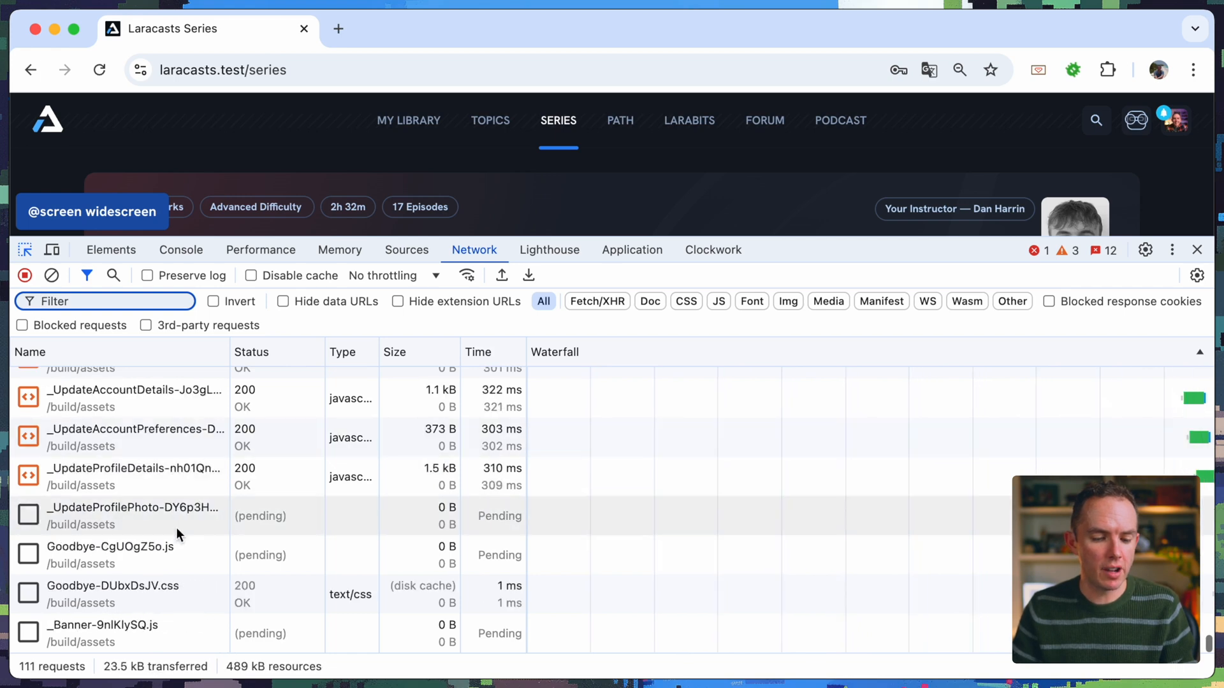
text(Code)
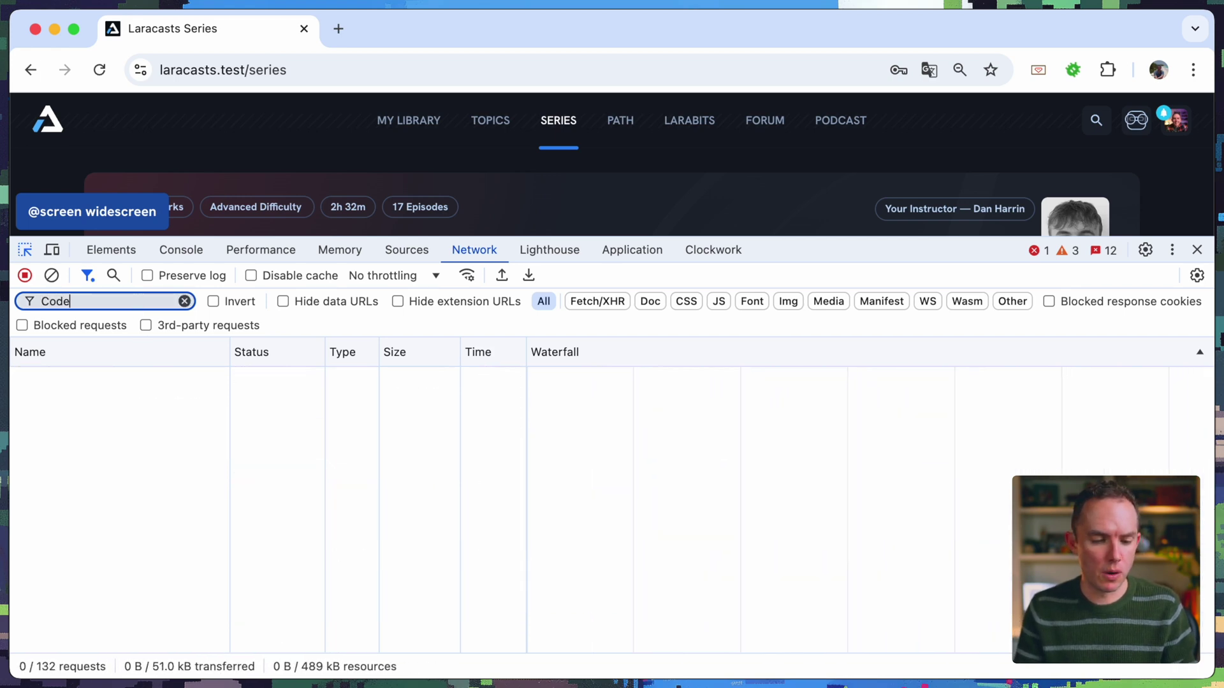
text(Conversation)
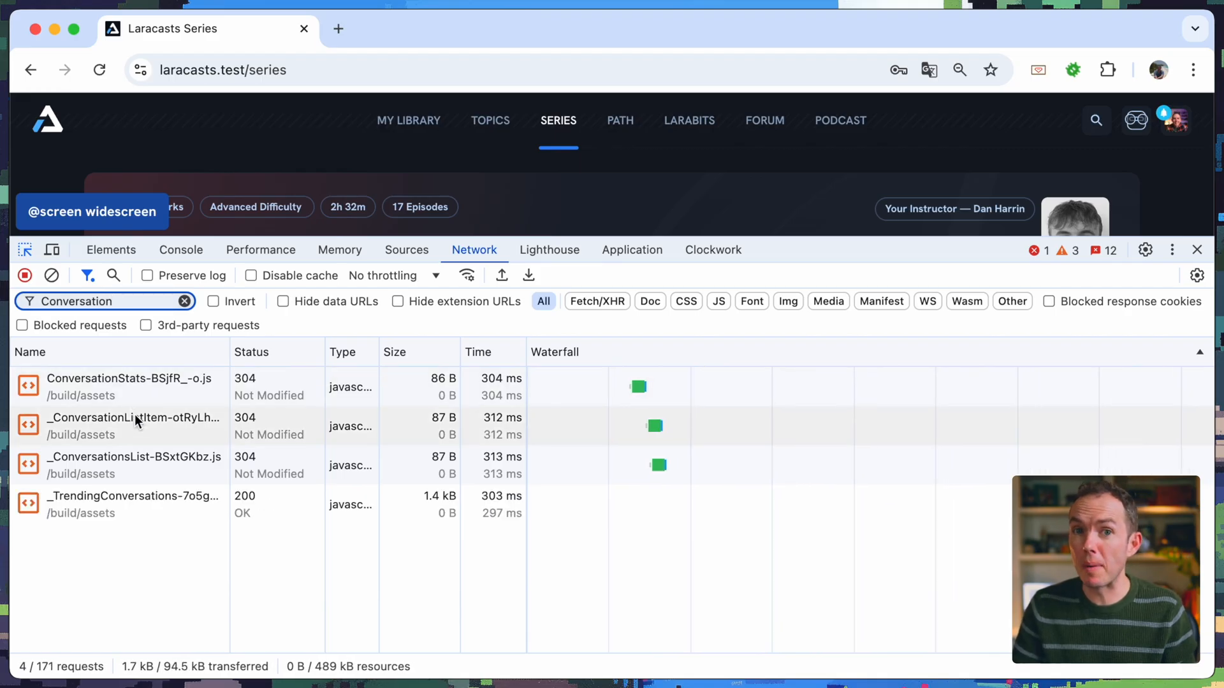
mouse_move(135, 422)
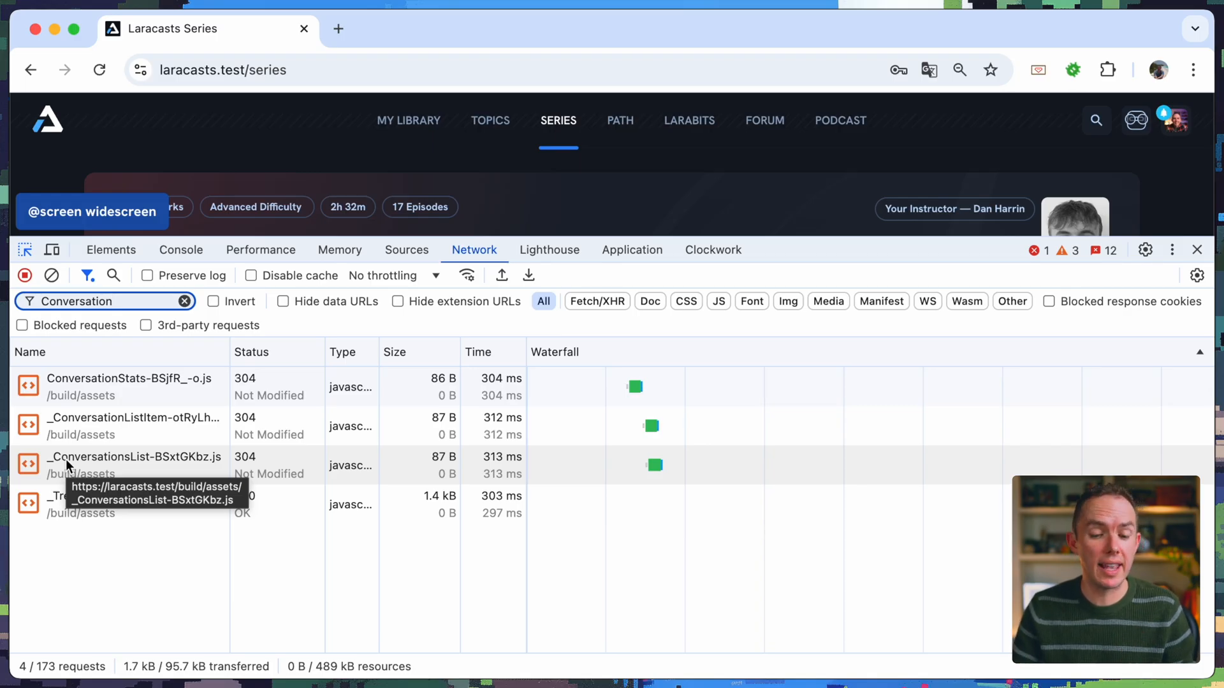
mouse_move(210, 474)
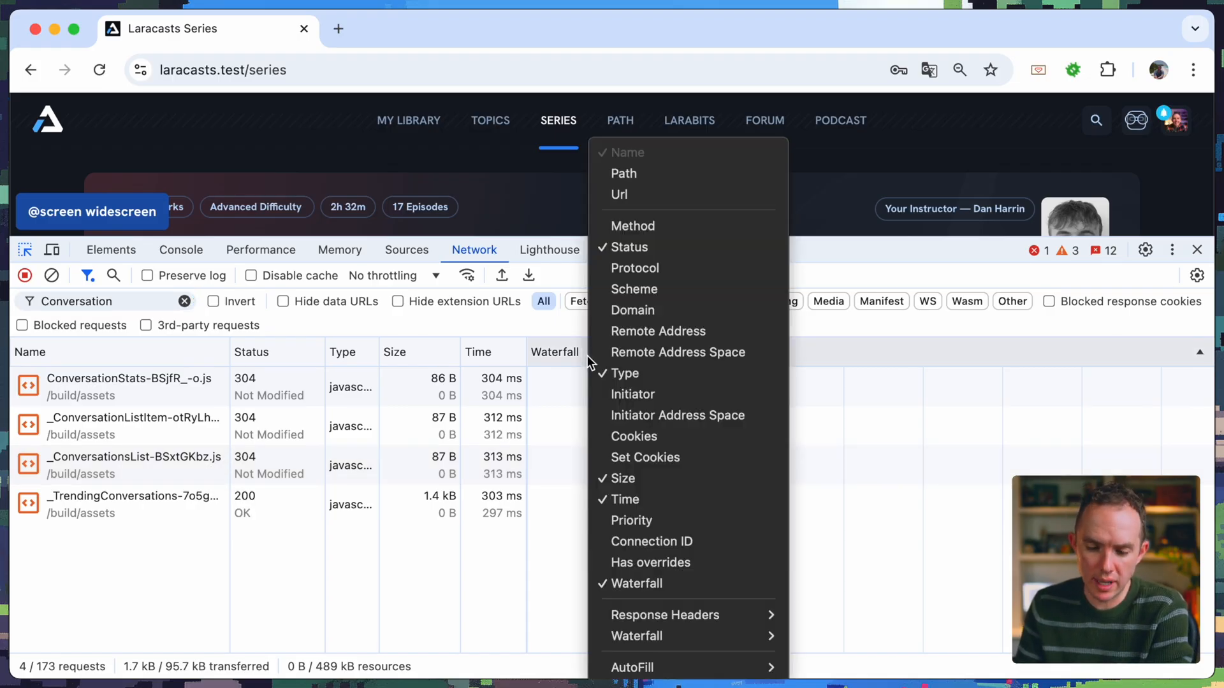
click(631, 520)
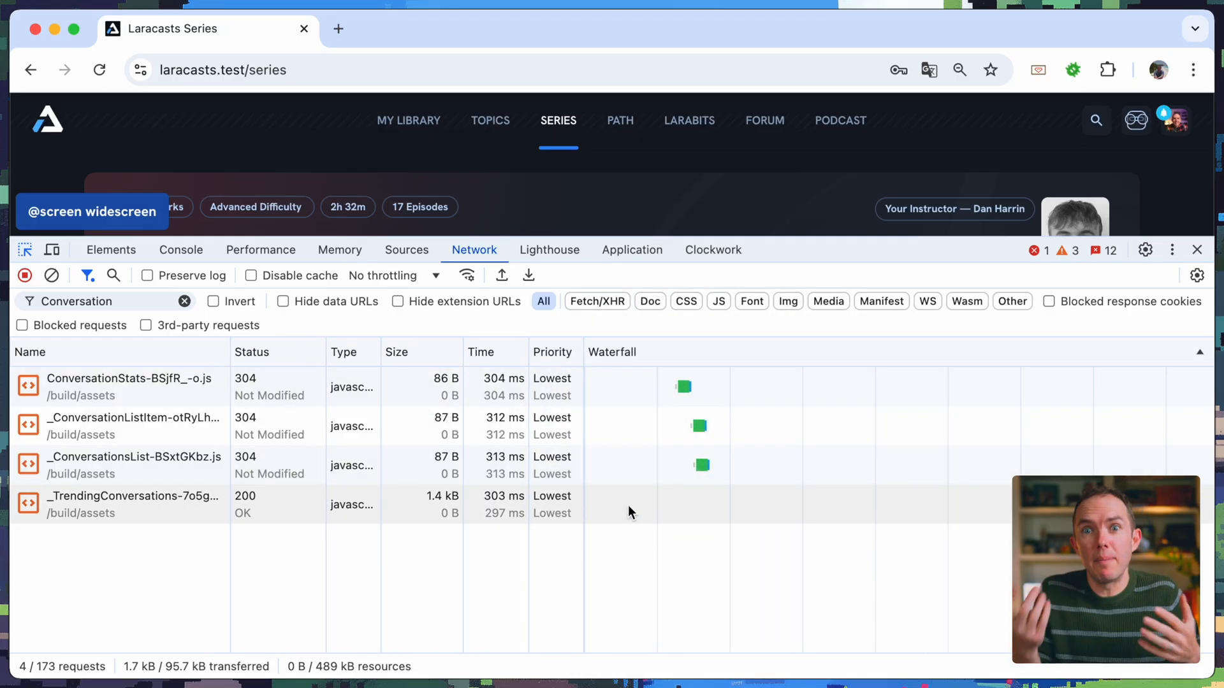
click(1197, 250)
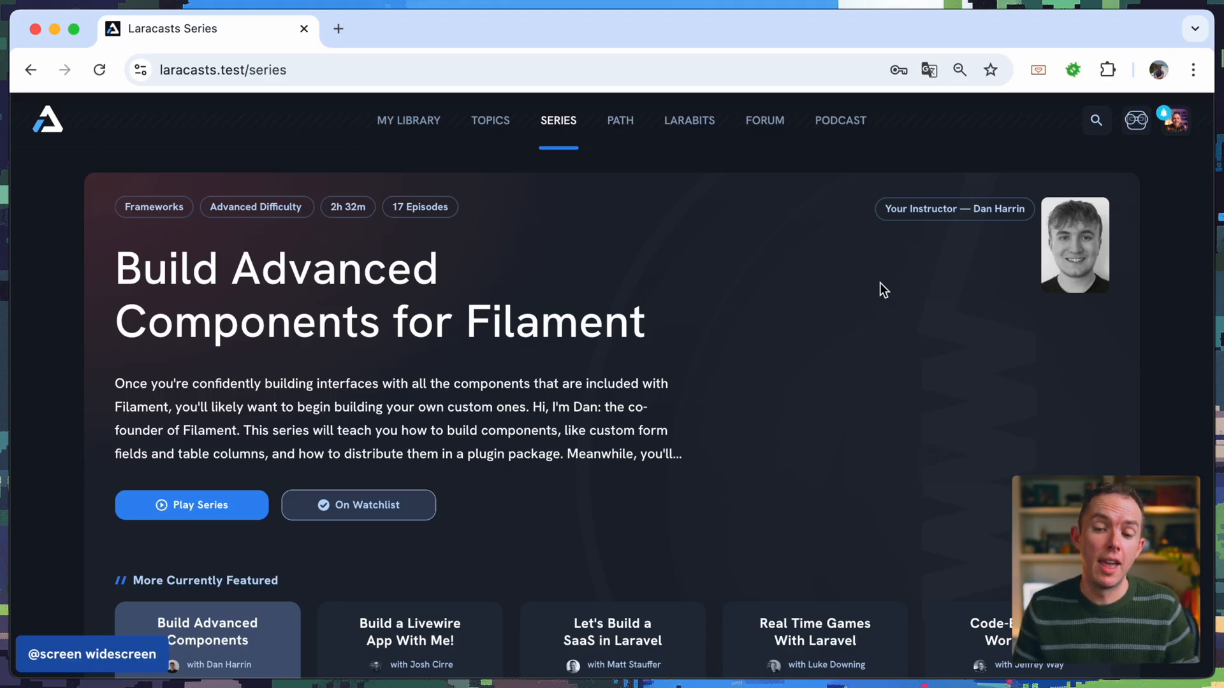
Step: Navigate through Topics and Path to the Forum discussion list
click(489, 120)
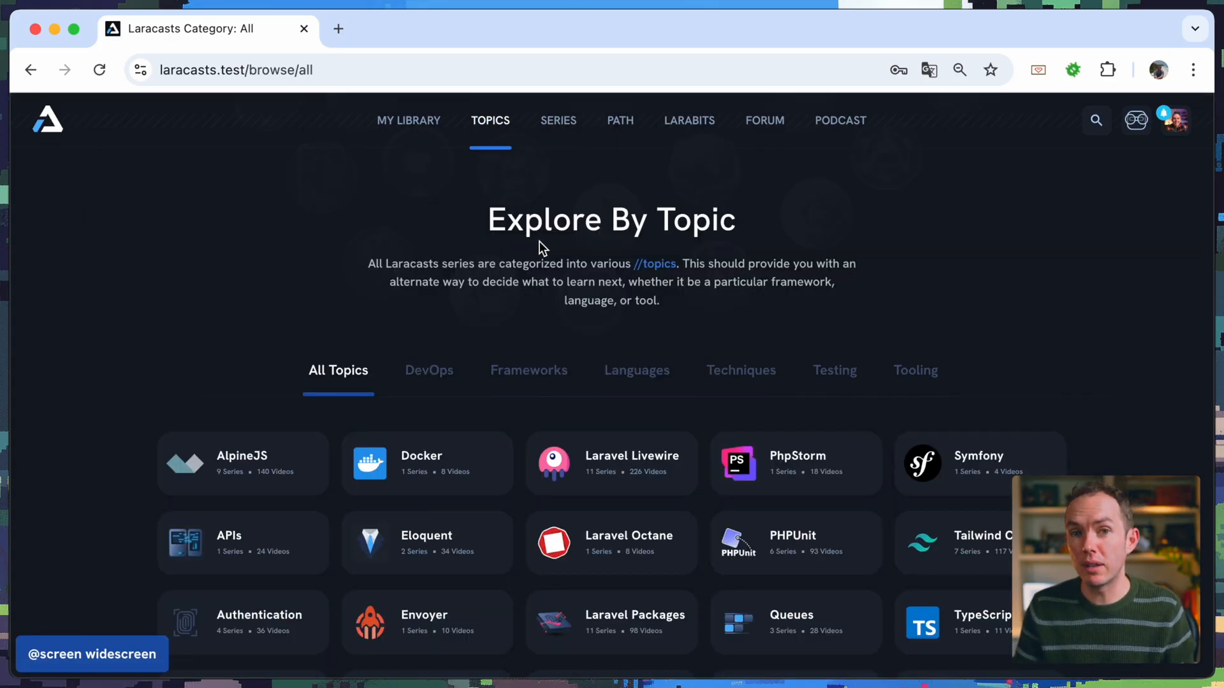
mouse_move(551, 261)
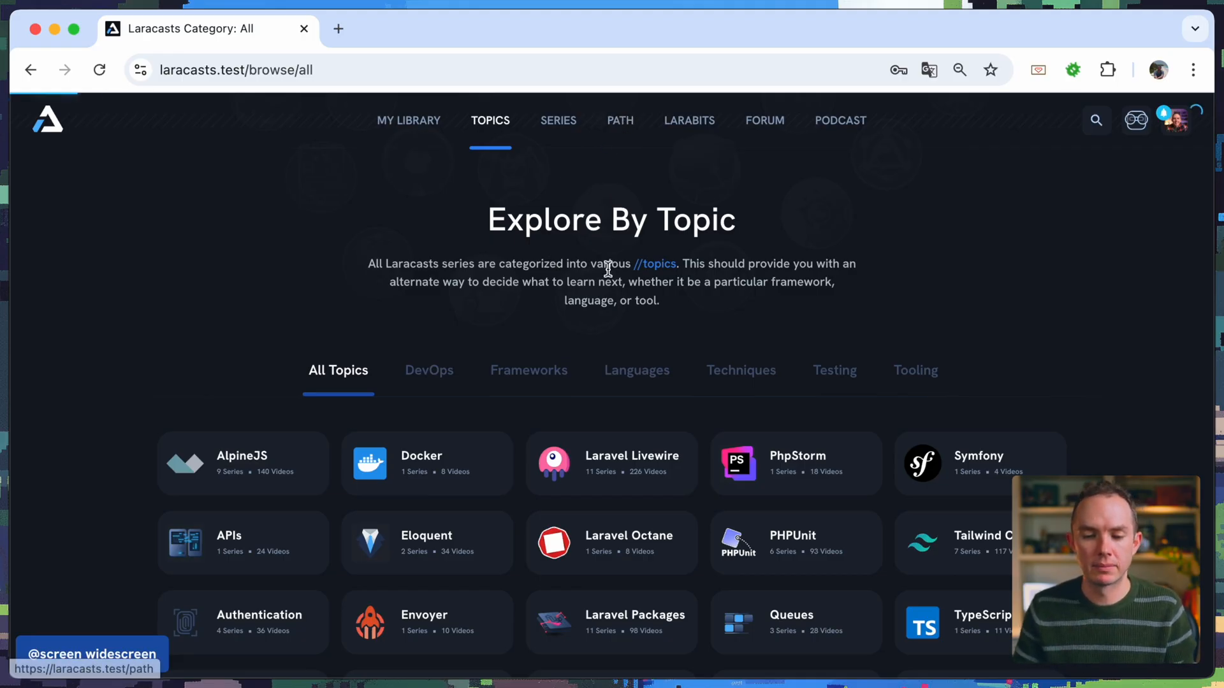
click(619, 120)
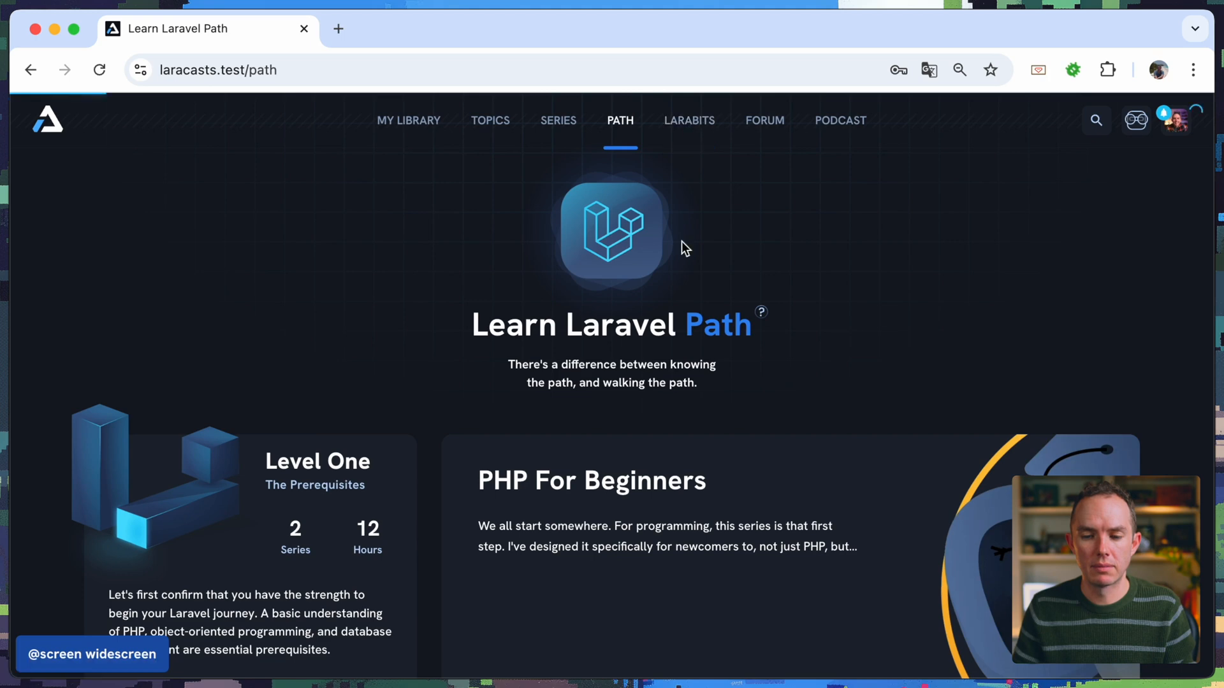
click(764, 120)
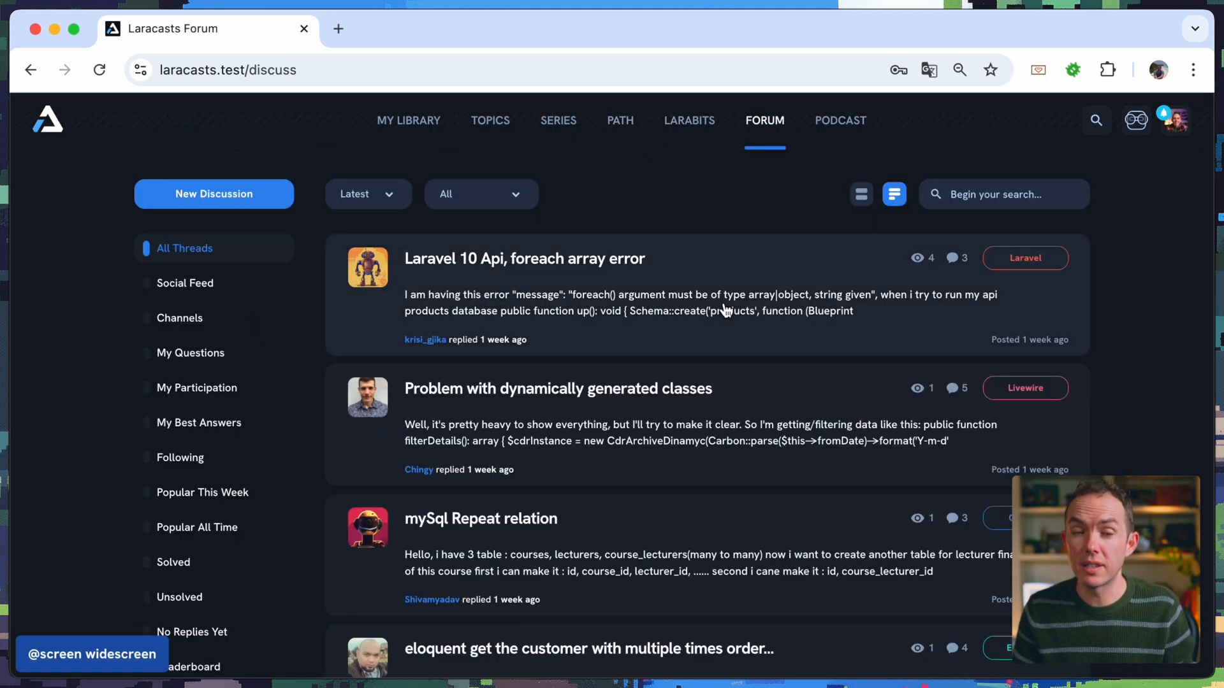
mouse_move(792, 170)
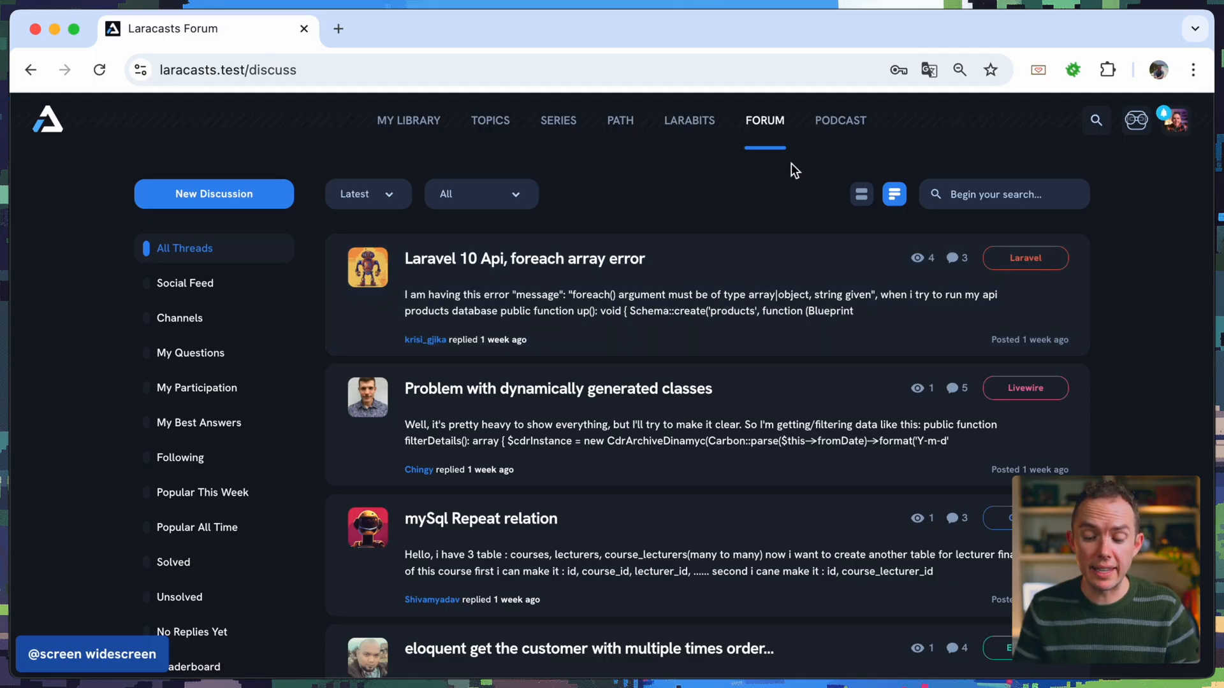